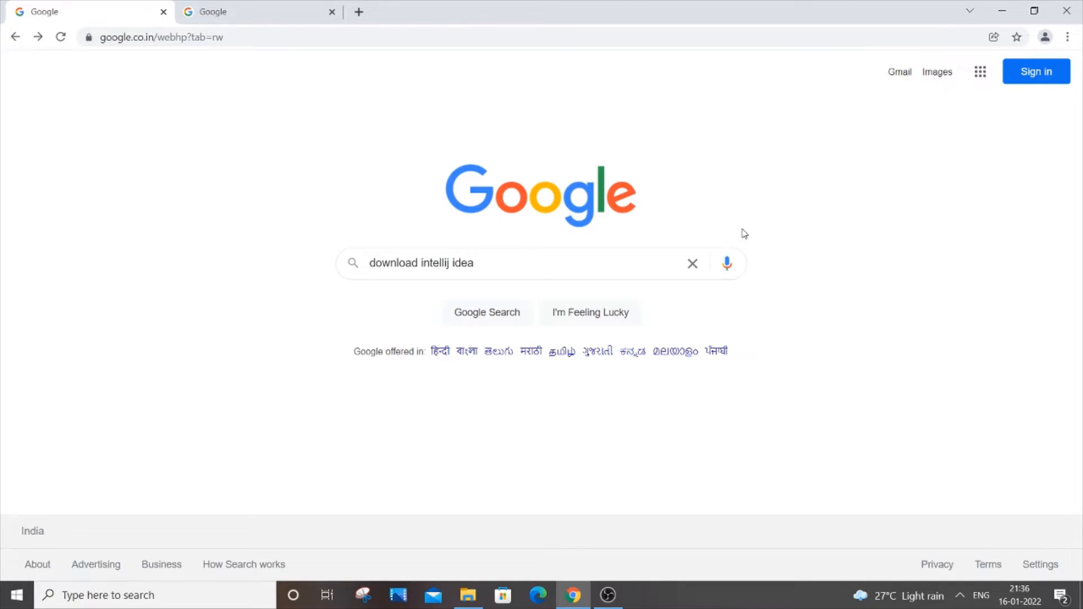
mouse_move(727, 262)
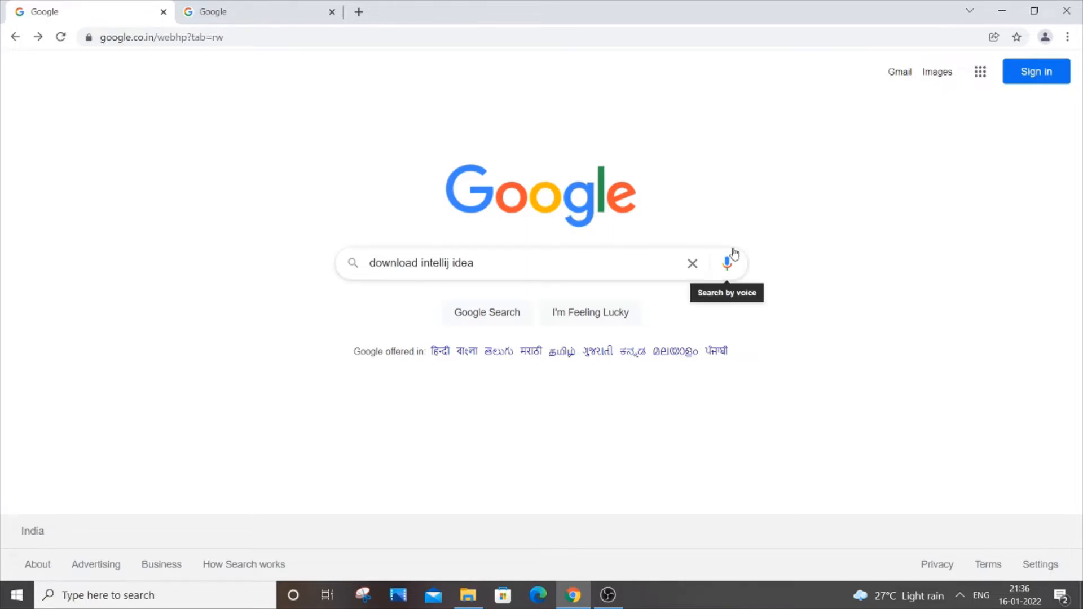
mouse_move(535, 255)
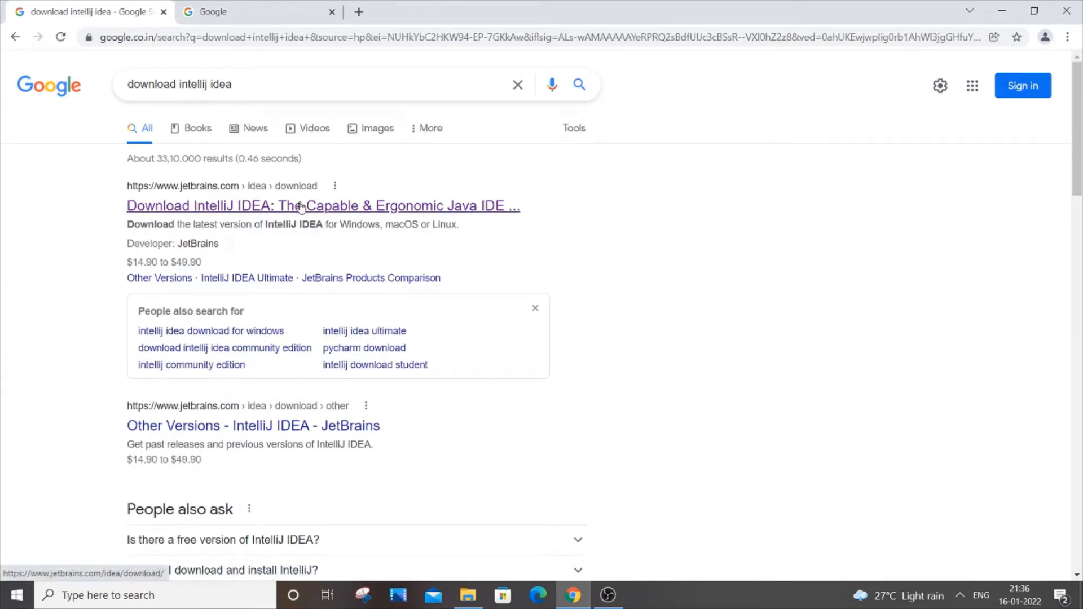
Download the free IntelliJ IDEA Community edition installer for Windows from JetBrains
left_click(323, 206)
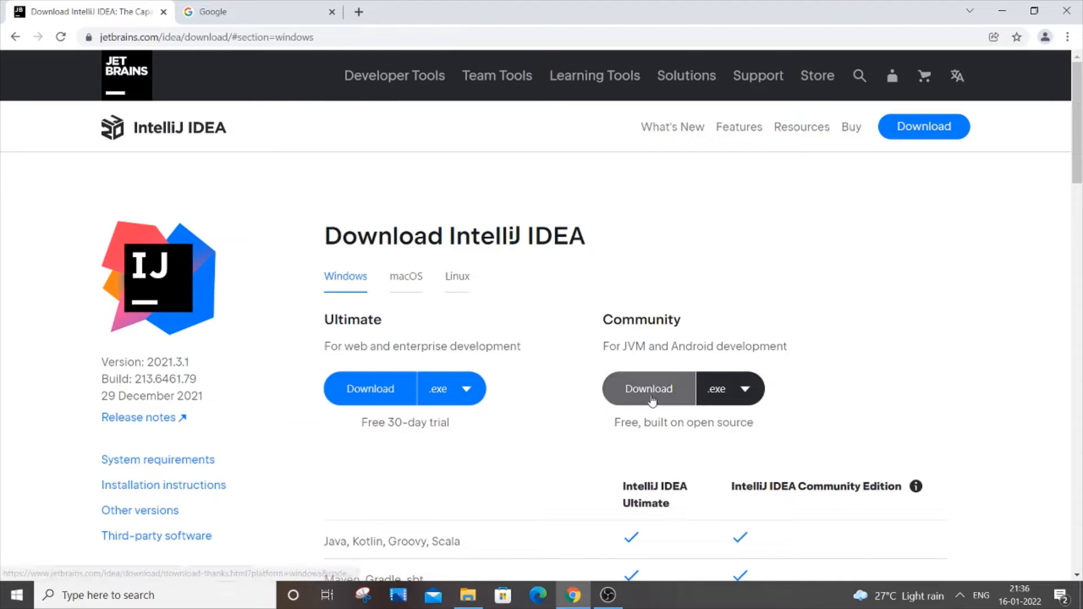
left_click(647, 388)
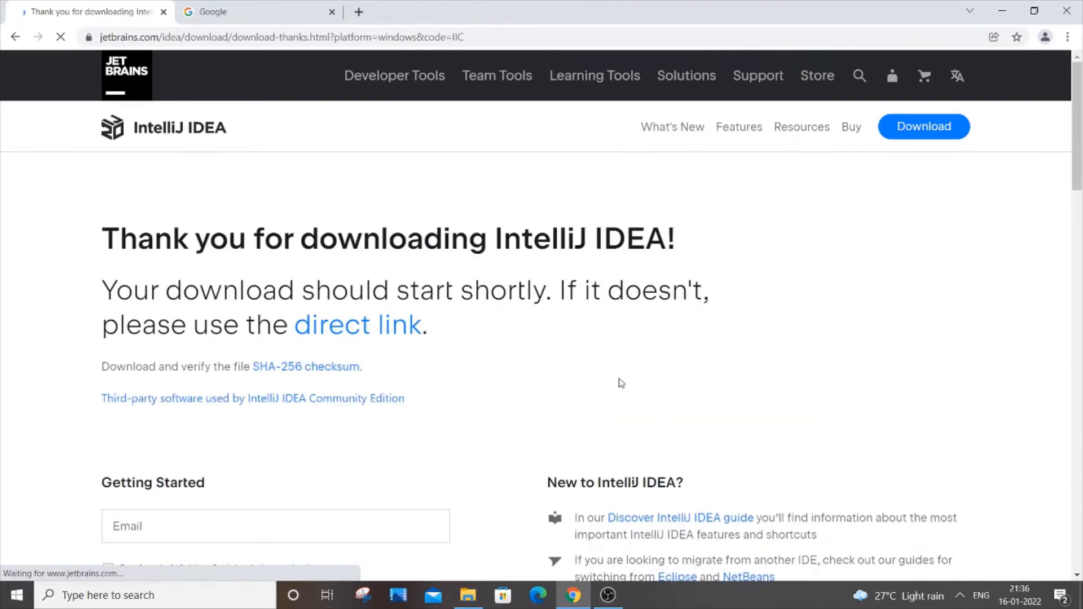
scroll("down", 3)
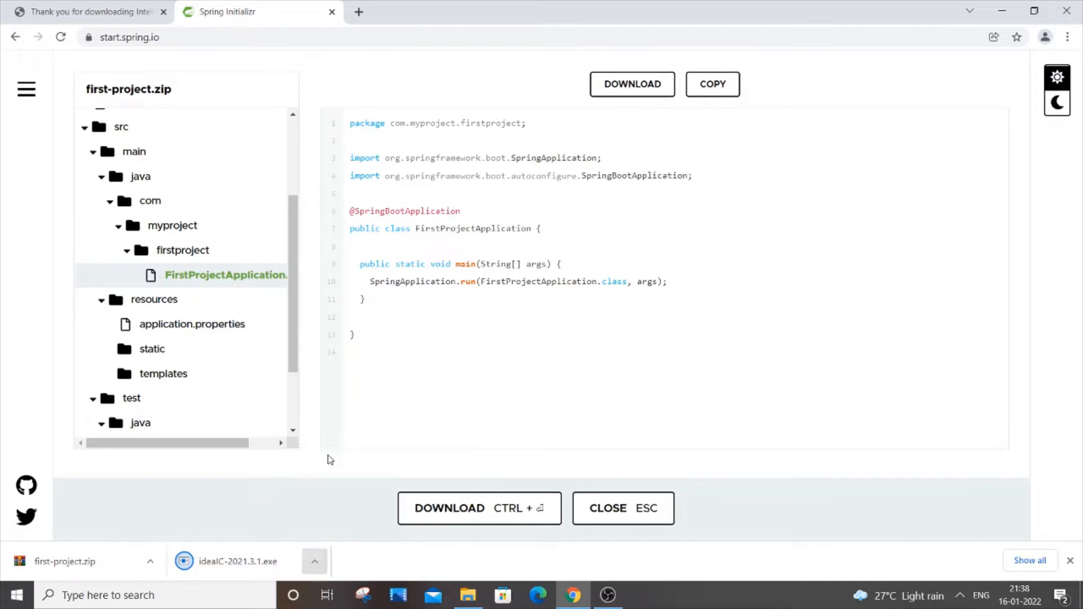
Launch the ideaIC installer and accept the default install folder
left_click(237, 561)
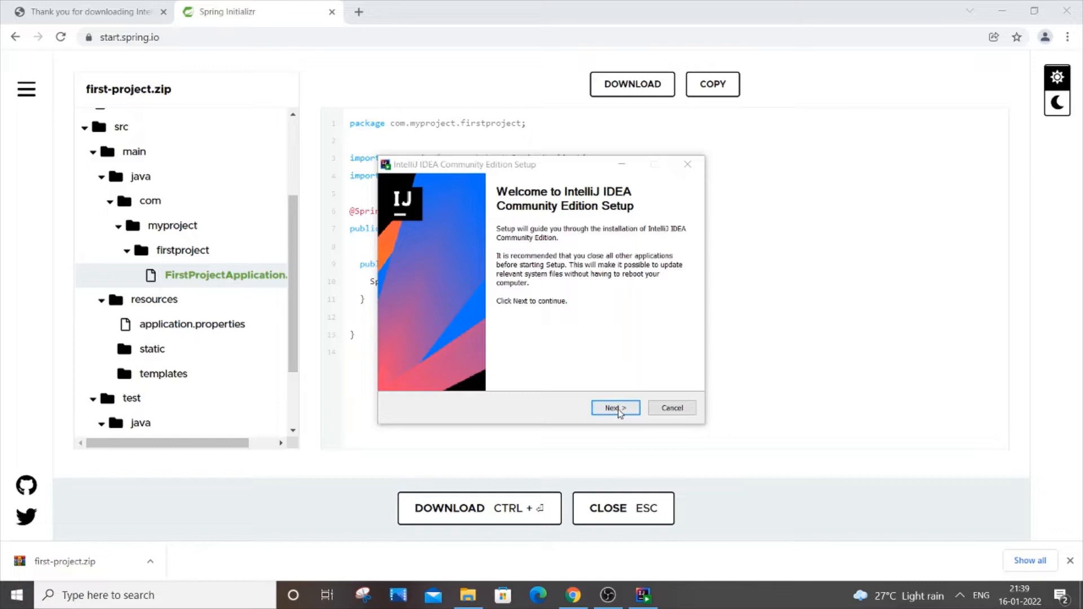
left_click(614, 407)
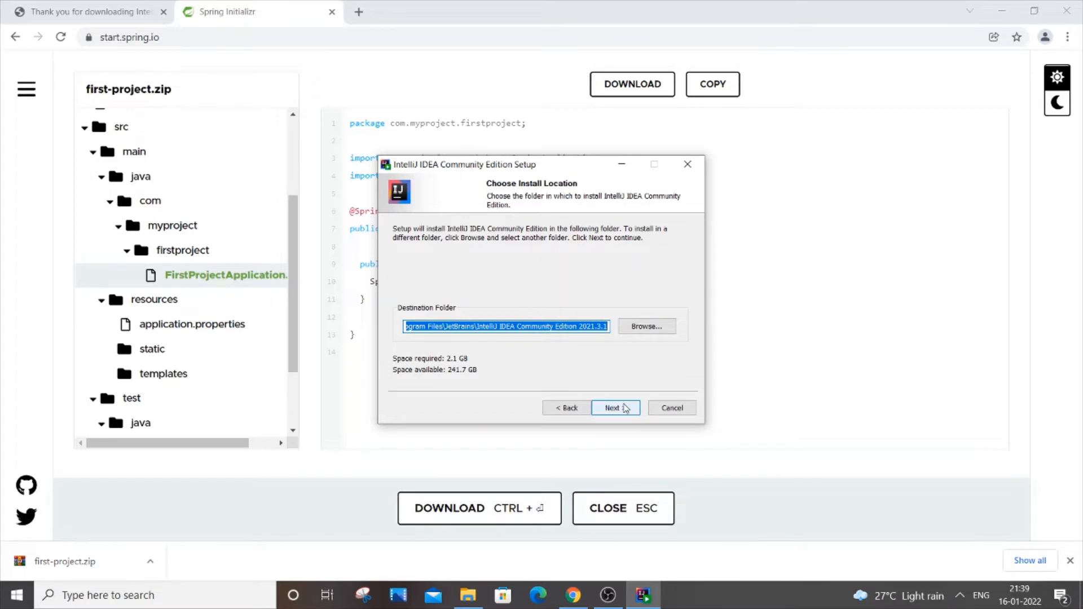
left_click(614, 407)
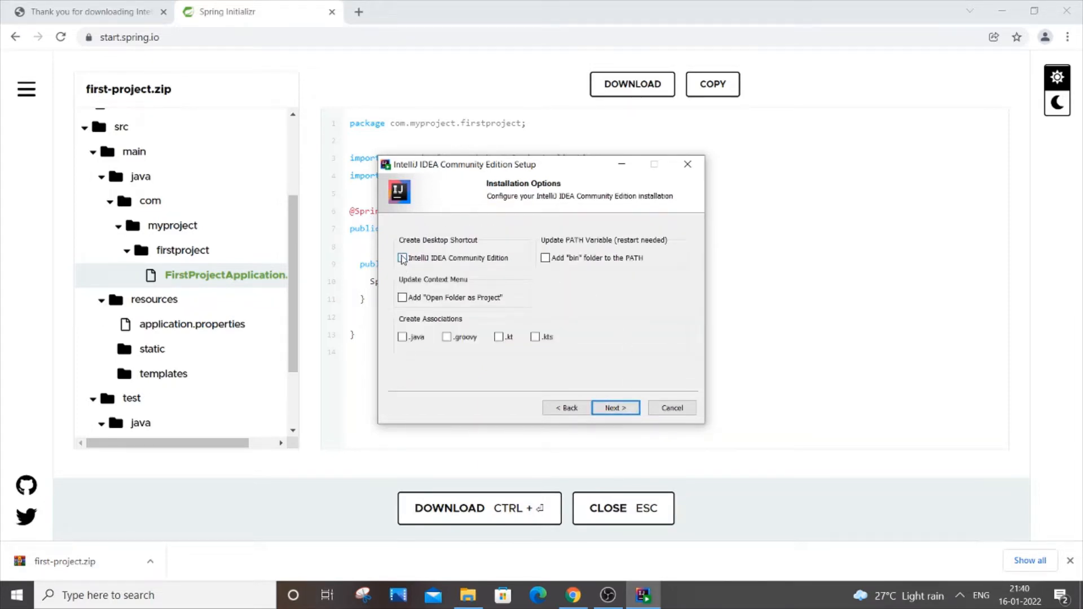
Enable the desktop shortcut, bin folder on PATH and .java association, reaching the Start Menu folder step
left_click(402, 258)
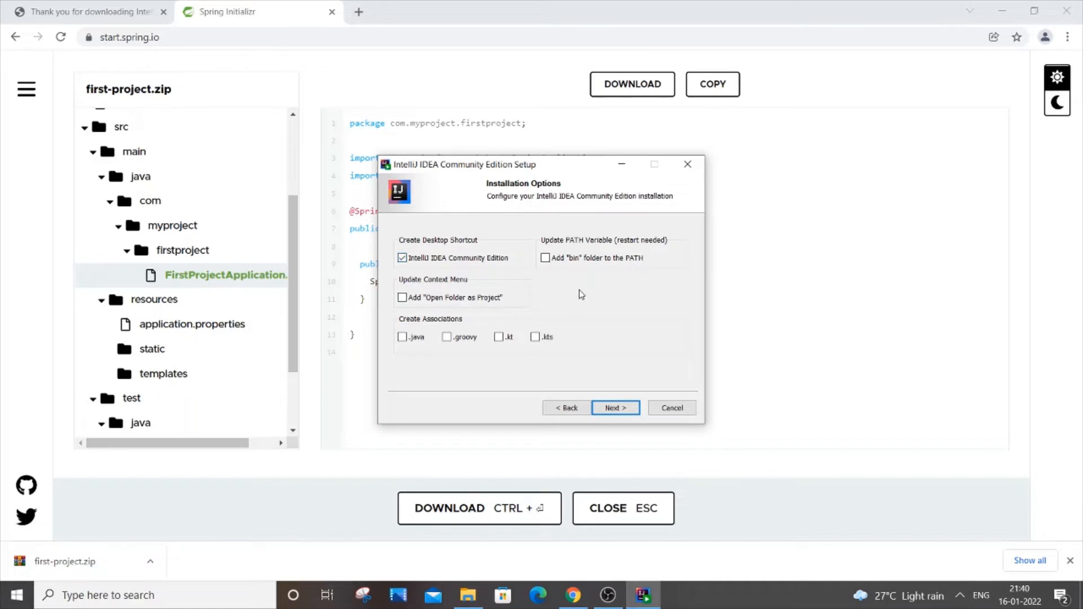
mouse_move(656, 250)
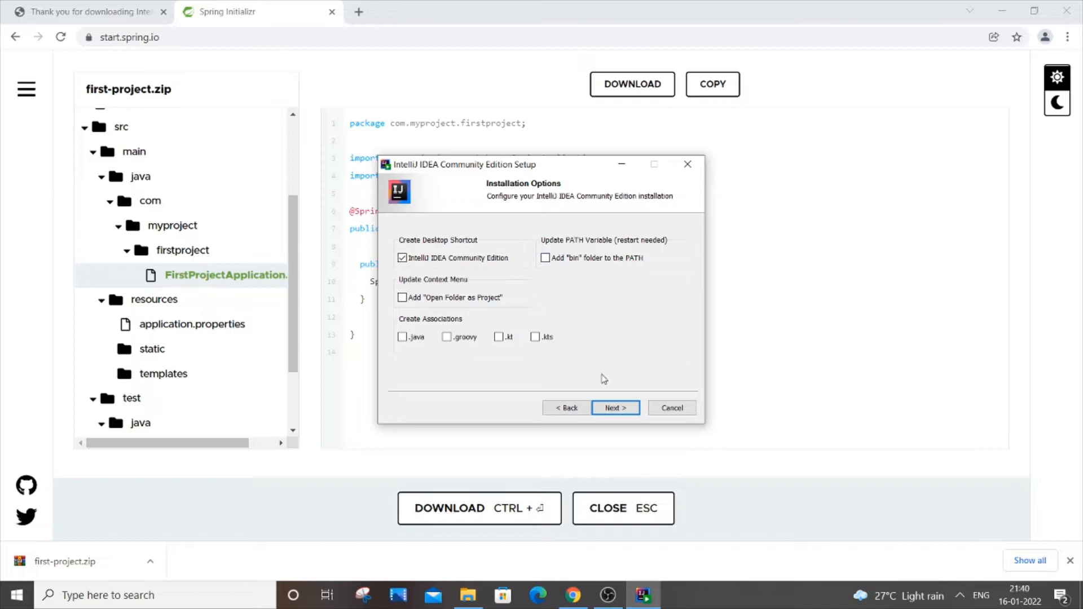
left_click(545, 257)
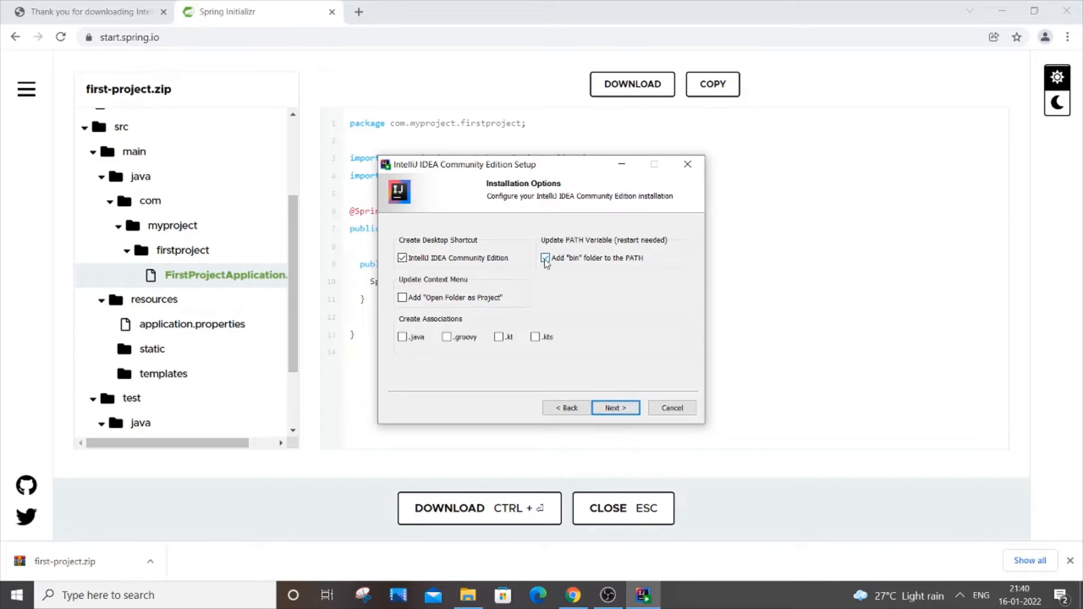
left_click(545, 258)
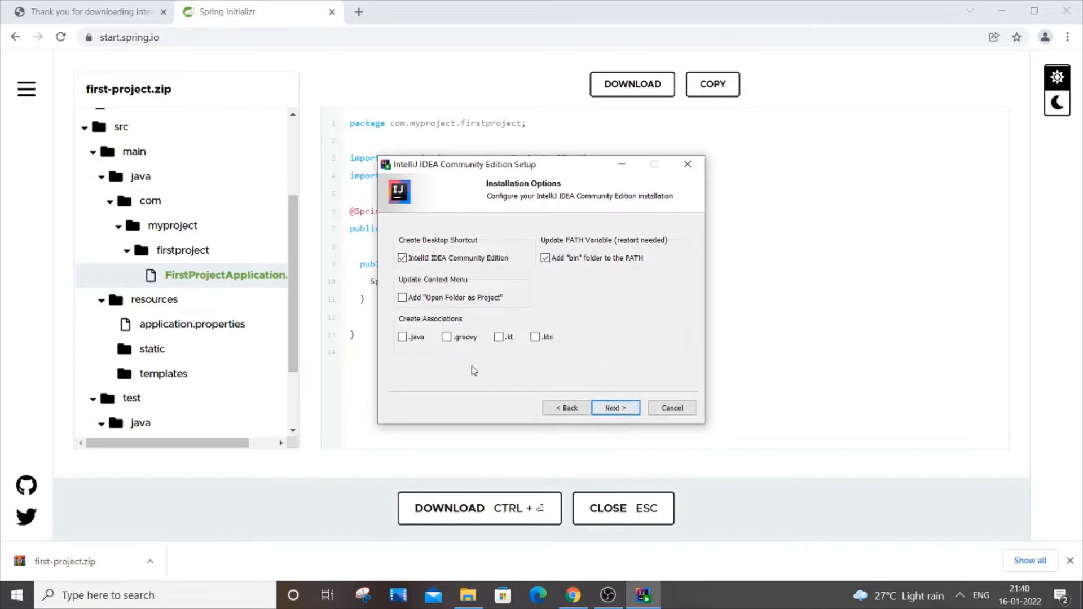
left_click(403, 337)
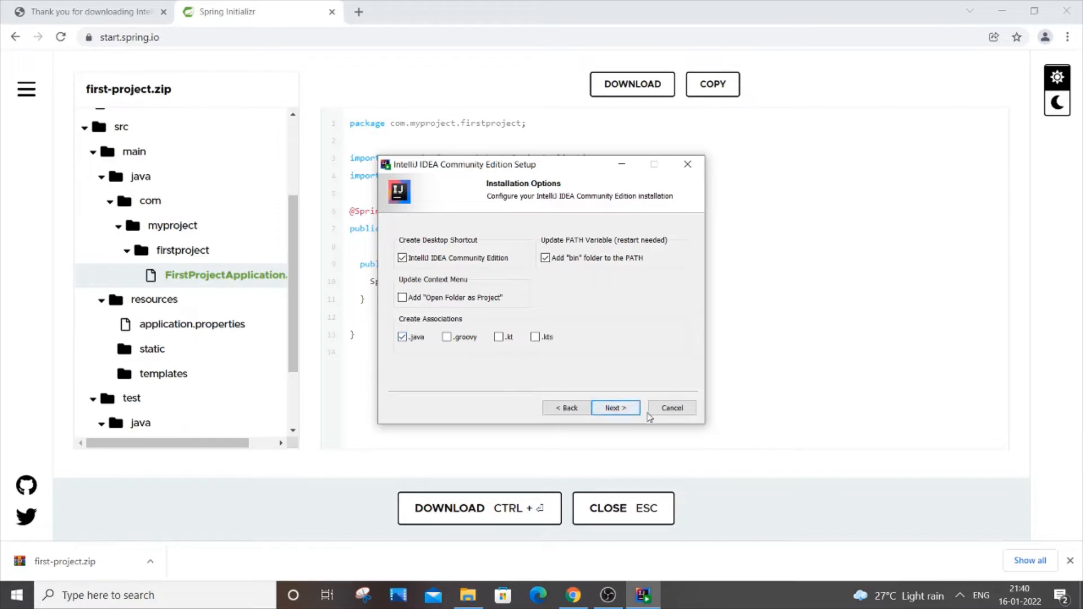
left_click(615, 407)
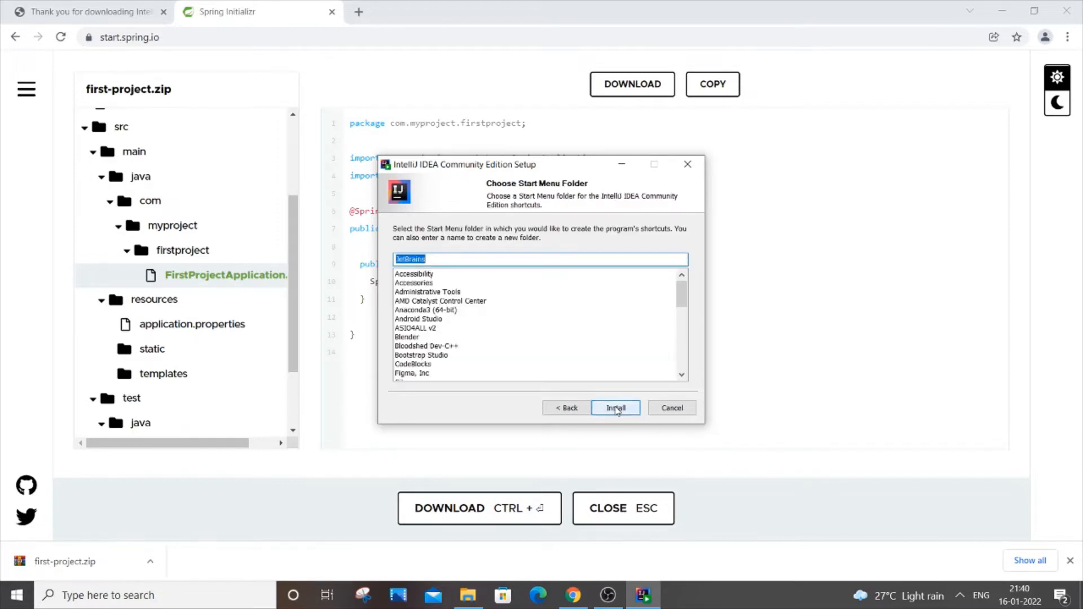
Install IntelliJ IDEA with the default JetBrains Start Menu folder
left_click(615, 408)
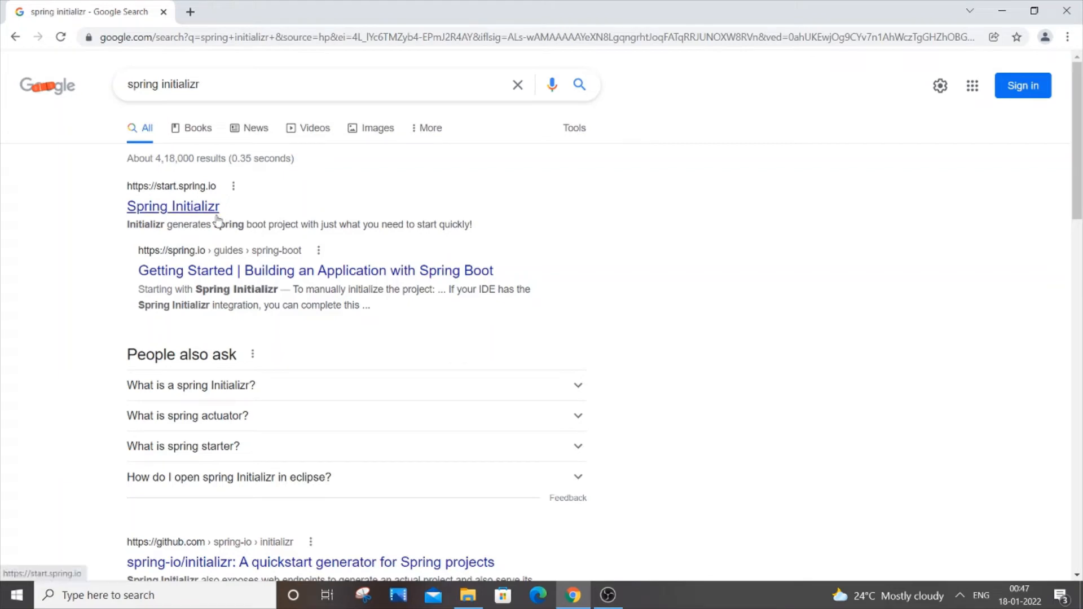
Configure a Maven Java project with artifact demoproject, group com.myproject, Jar packaging and Java 8
left_click(172, 206)
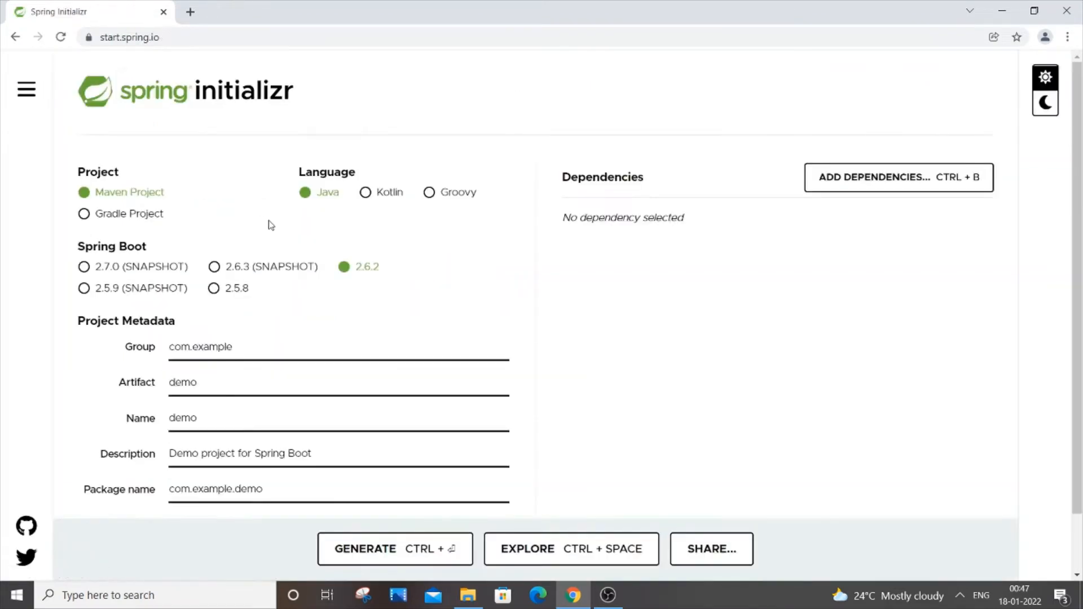
mouse_move(422, 246)
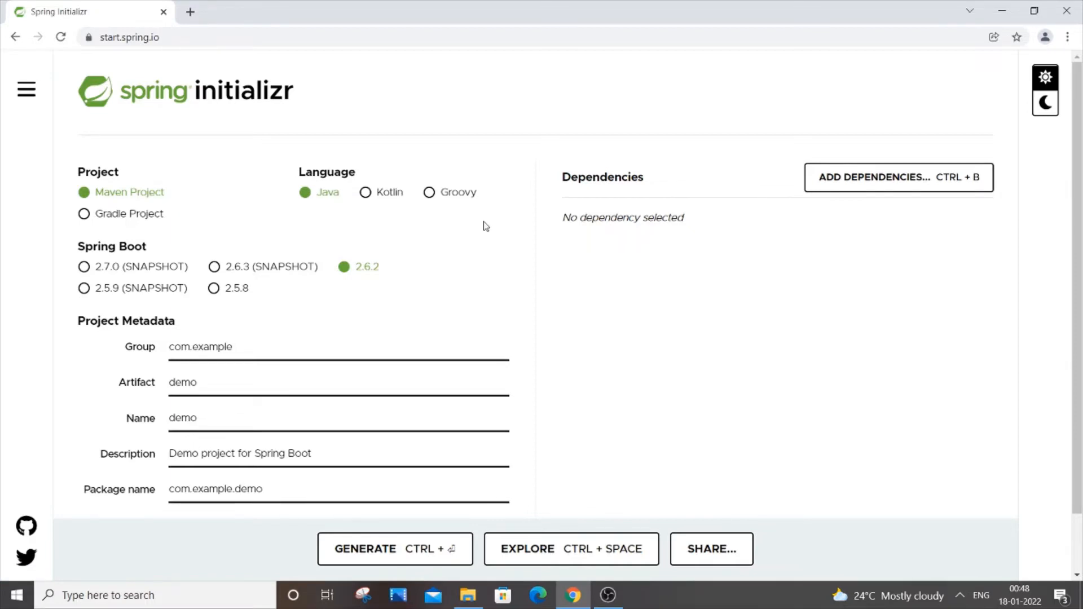
mouse_move(130, 192)
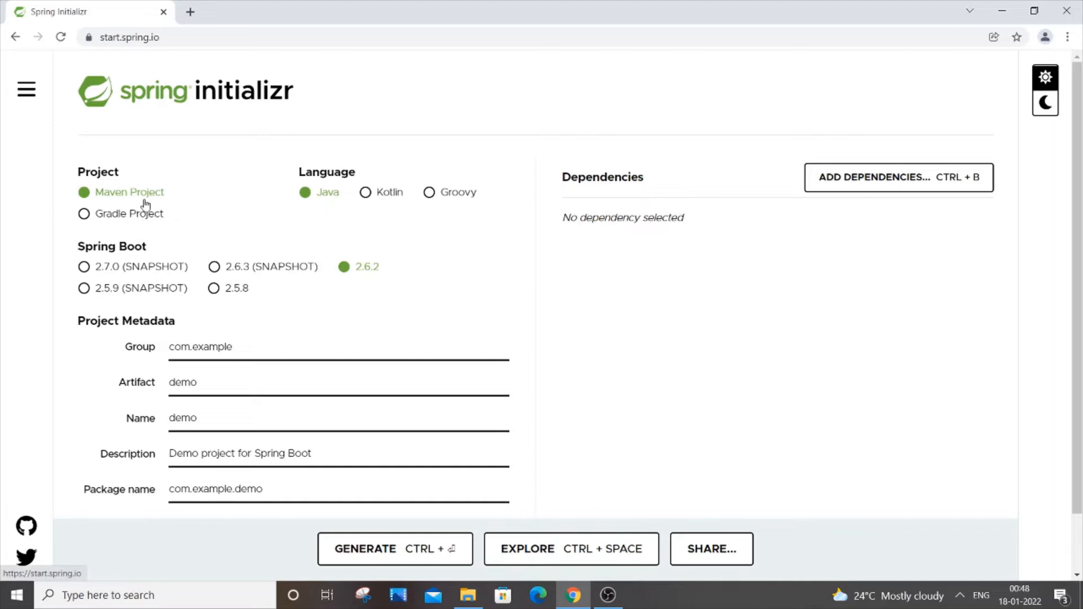
mouse_move(335, 207)
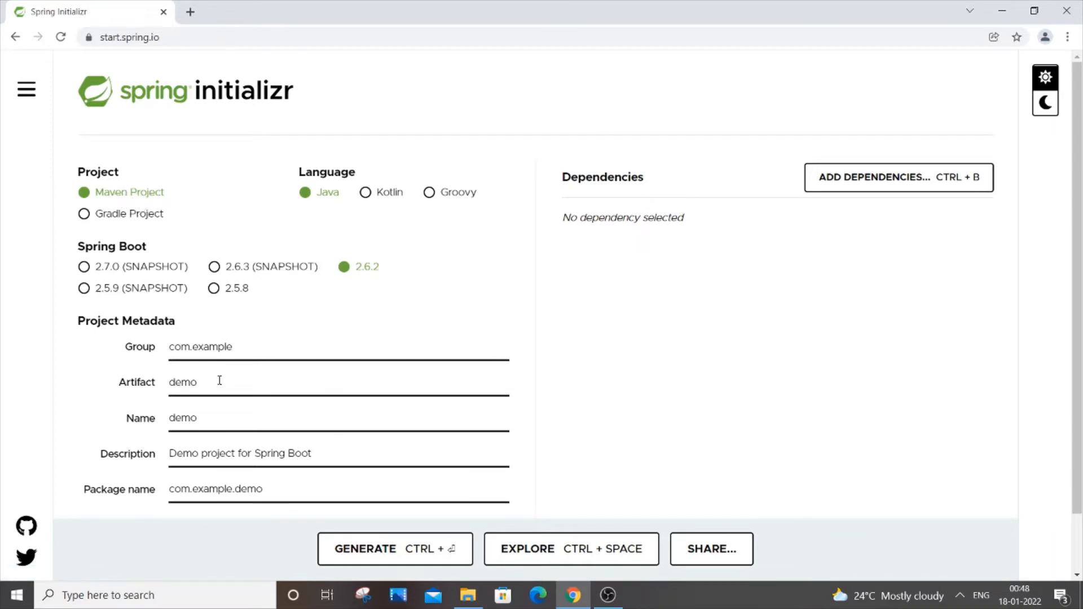
left_click(207, 382)
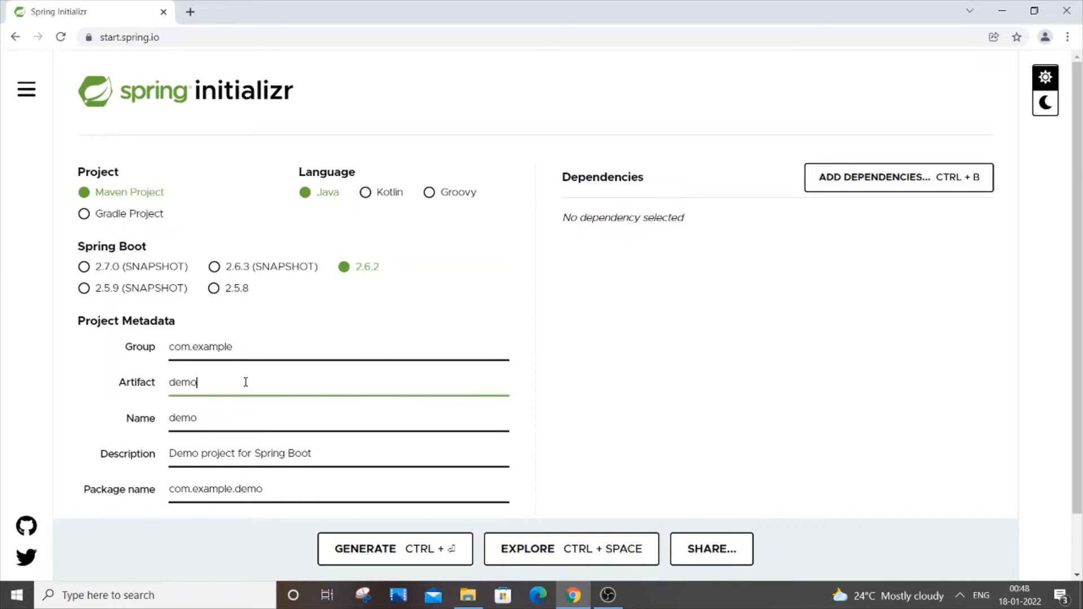
type("project")
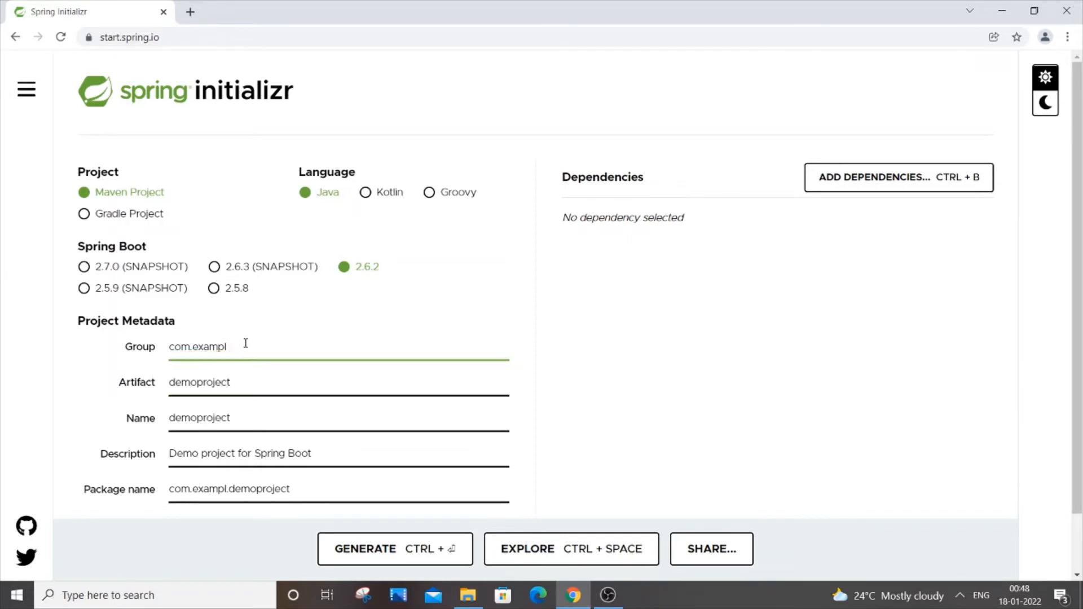
type("com.myproject")
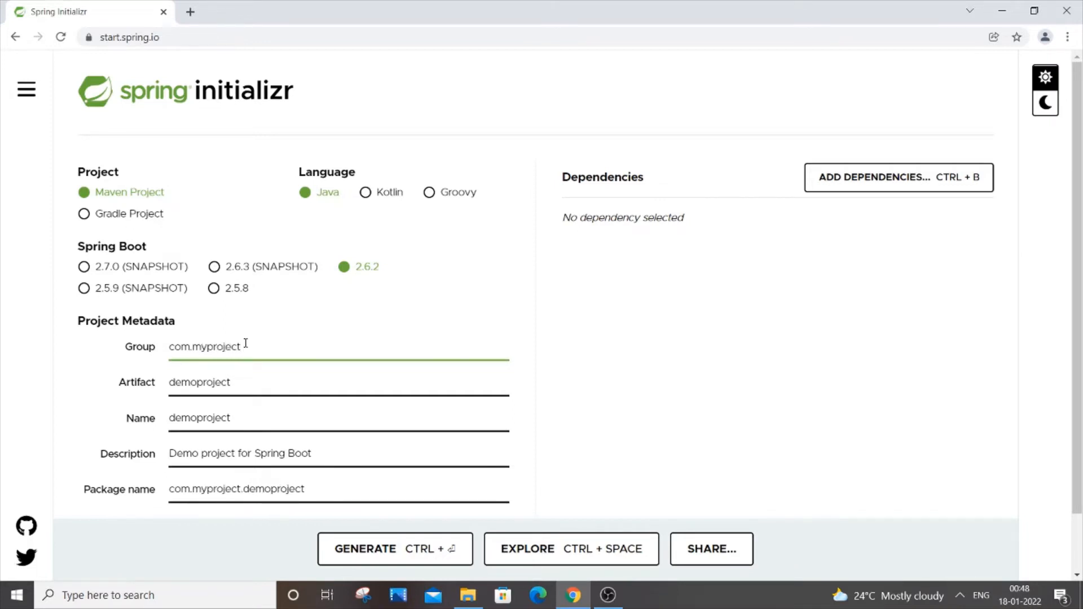
scroll("down", 3)
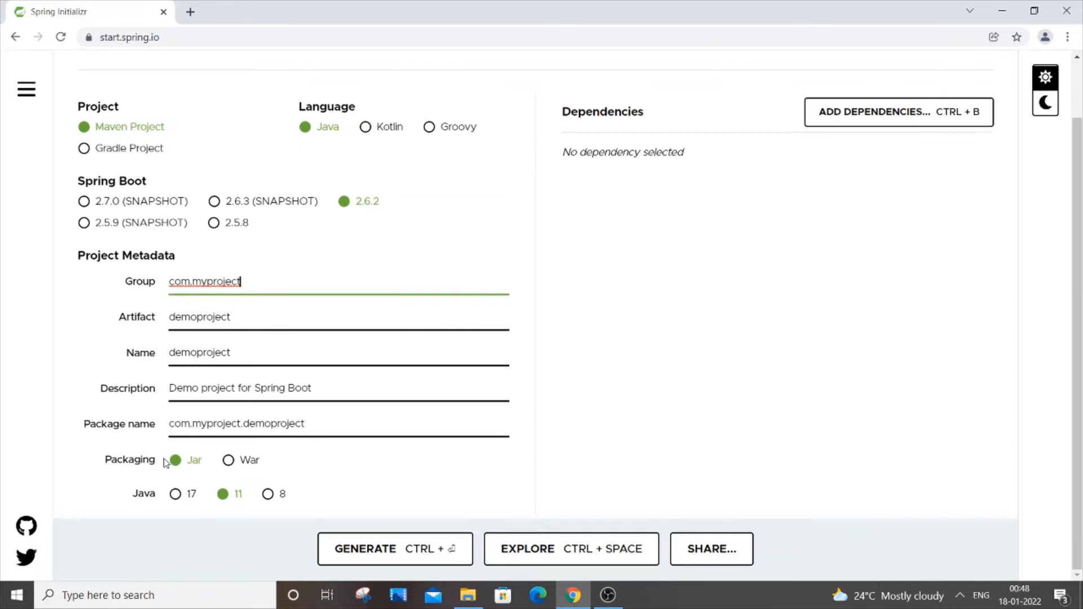
mouse_move(245, 507)
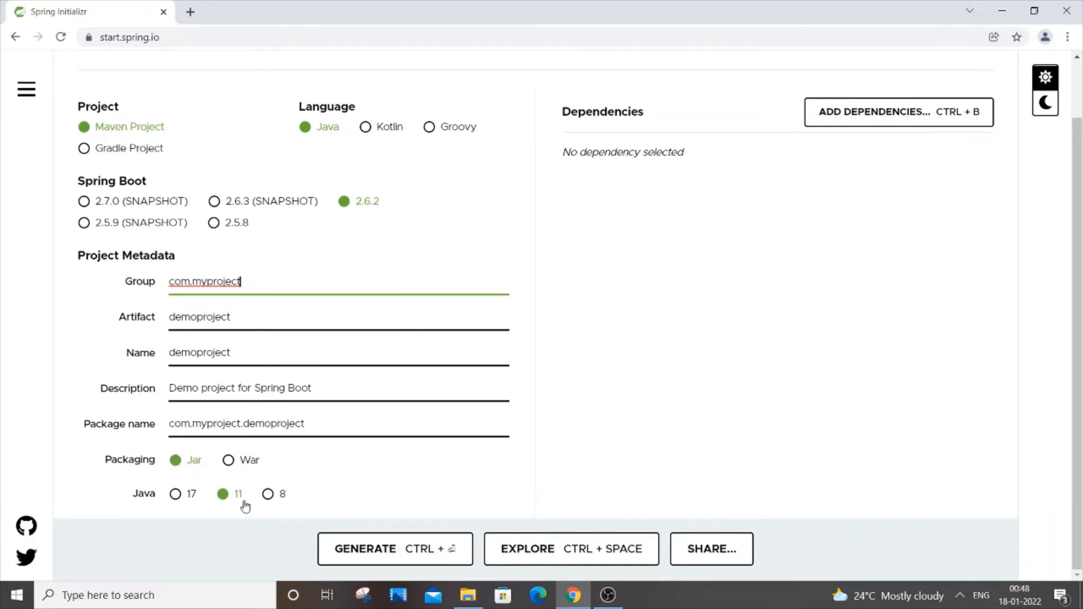
left_click(268, 494)
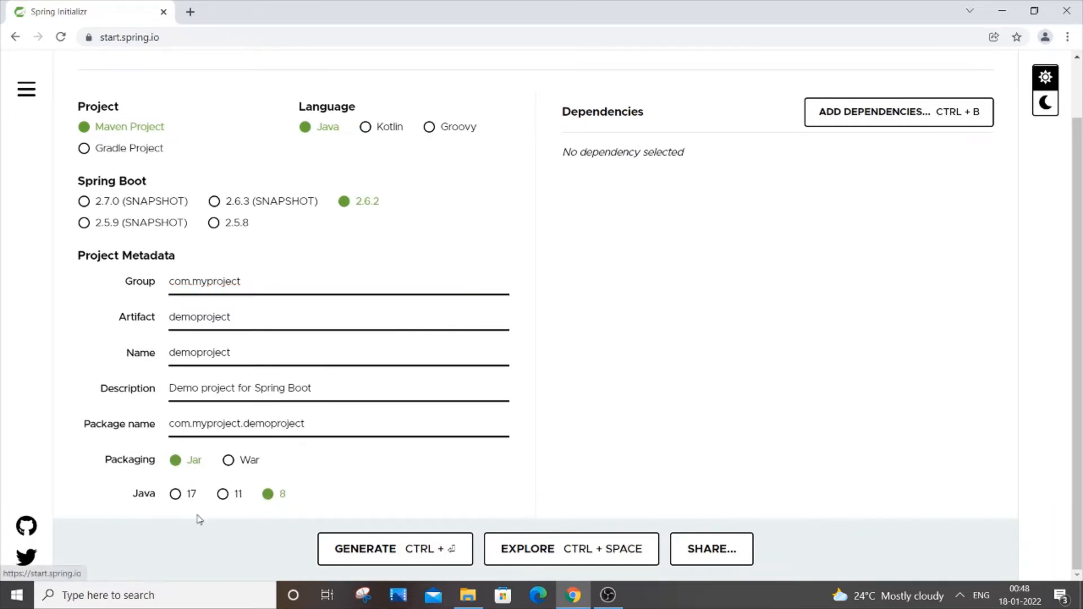
mouse_move(318, 496)
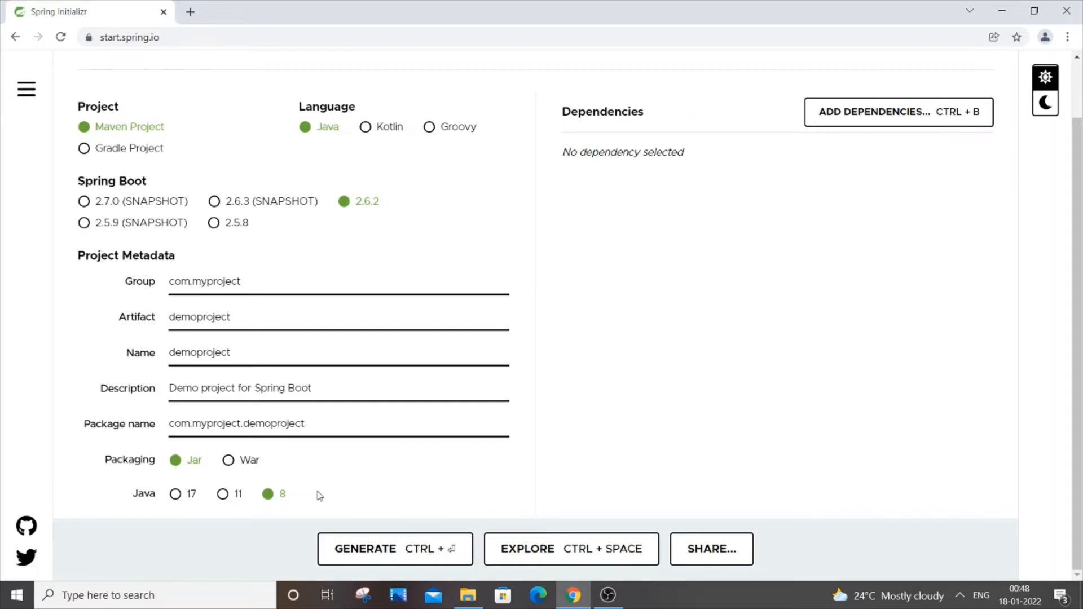
mouse_move(336, 487)
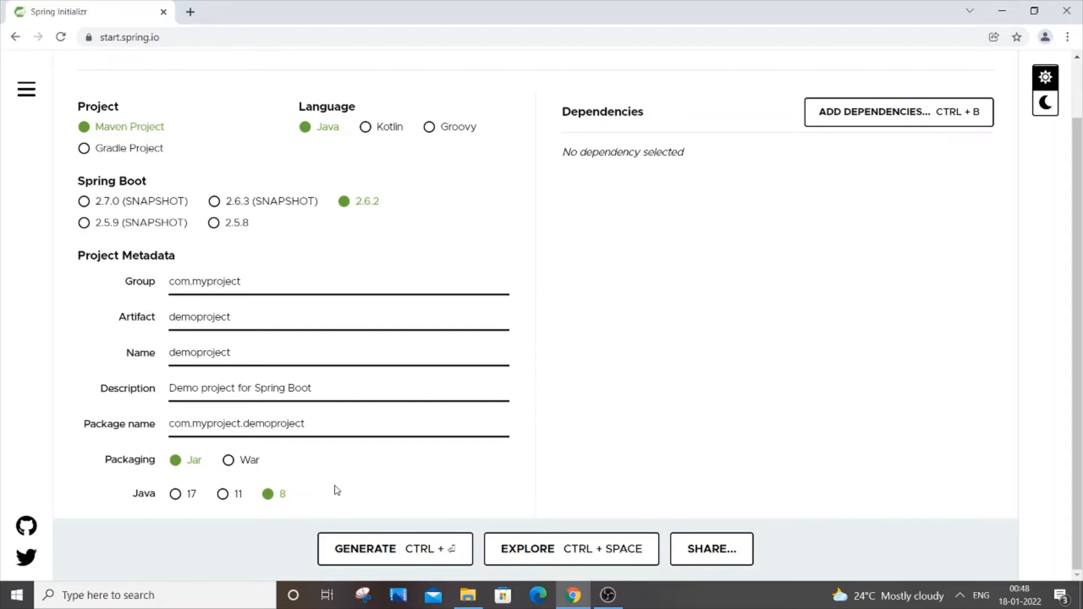
mouse_move(855, 111)
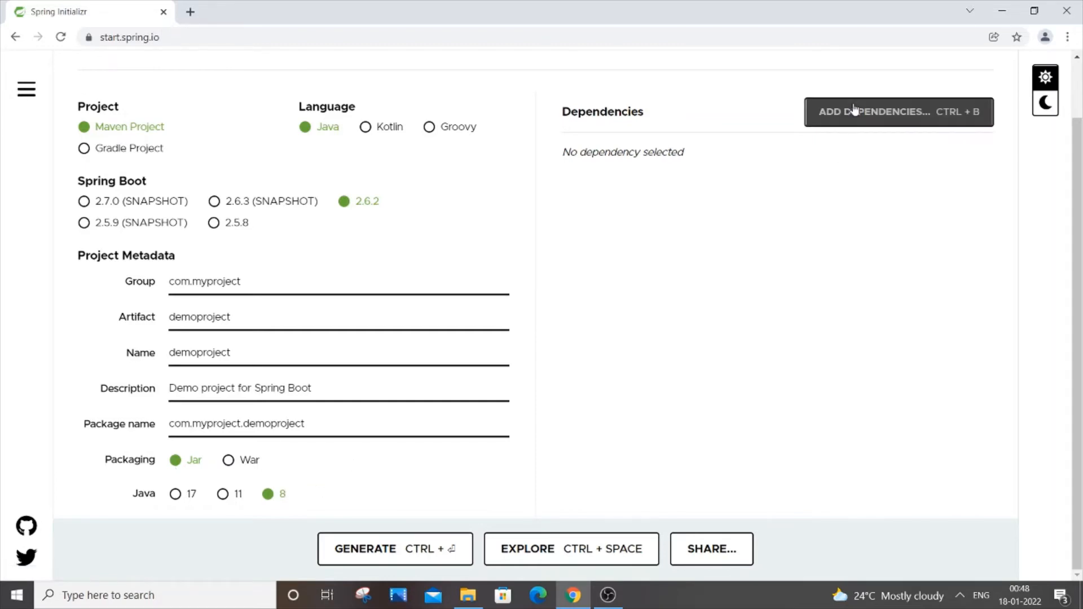
Add the Spring Web dependency and search the dependency list again for 'my'
left_click(898, 111)
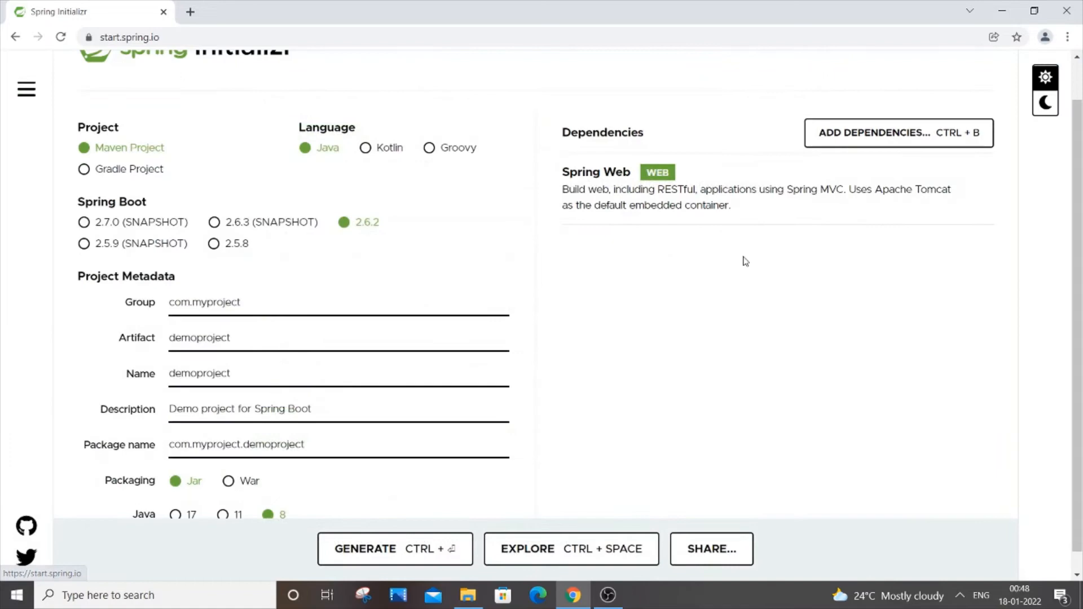
left_click(898, 133)
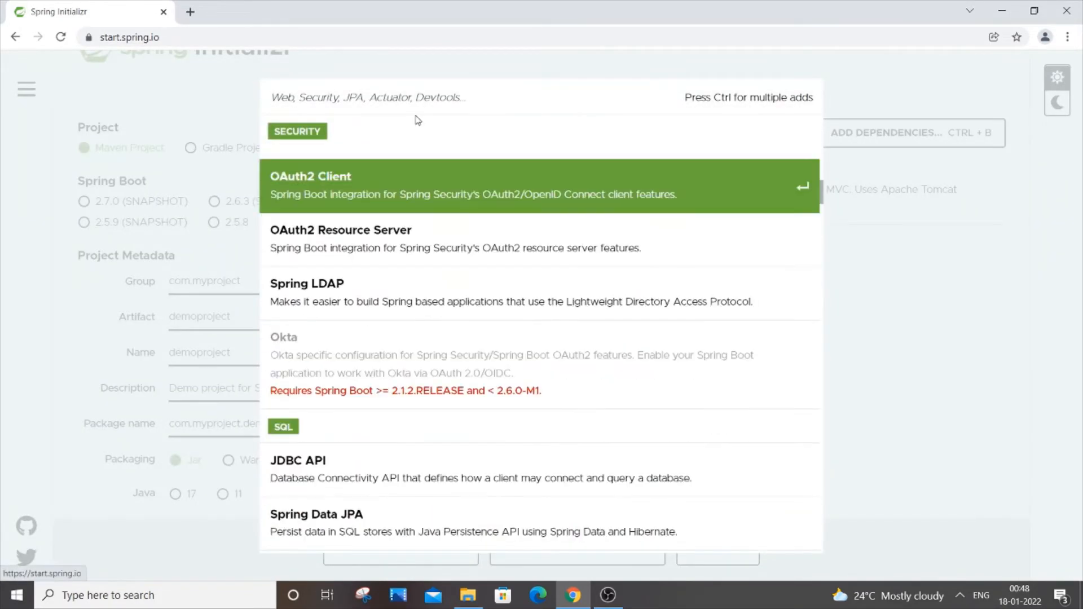
type("my")
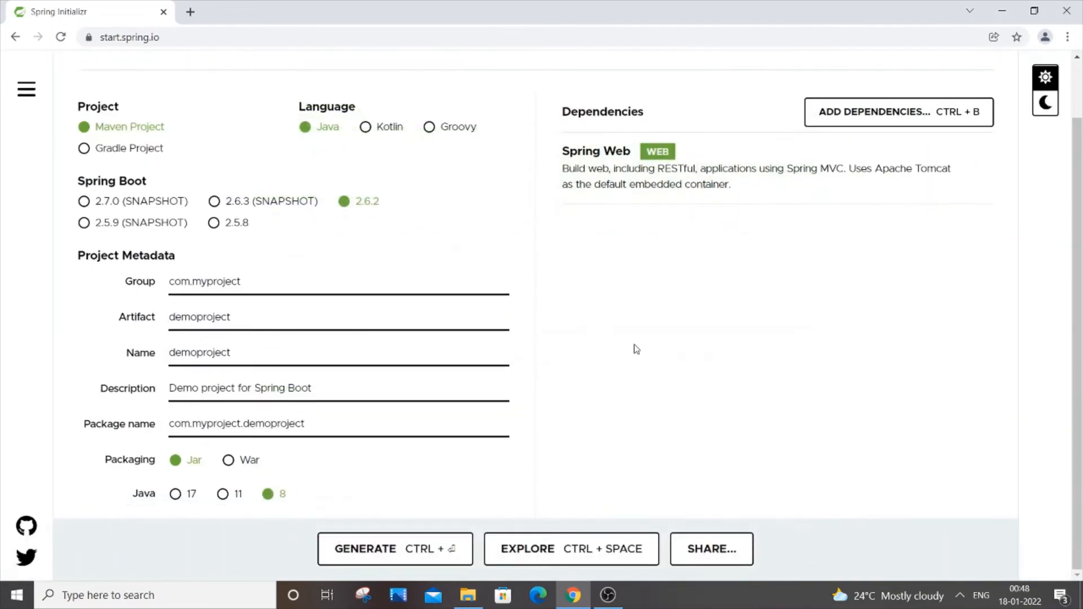
Explore the generated project's src folder and download it as demoproject.zip
left_click(570, 548)
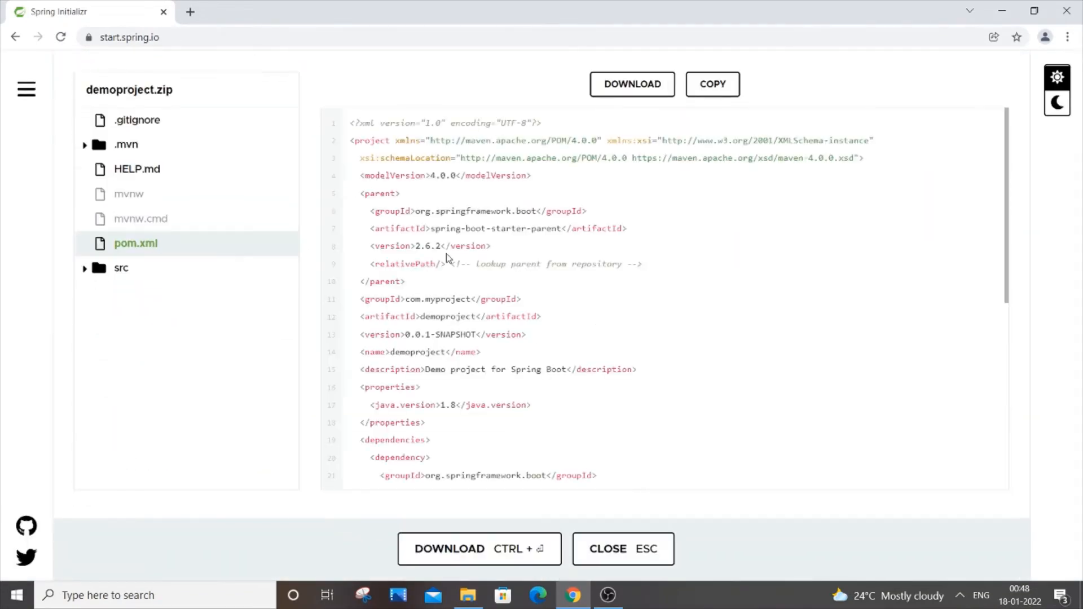
left_click(121, 268)
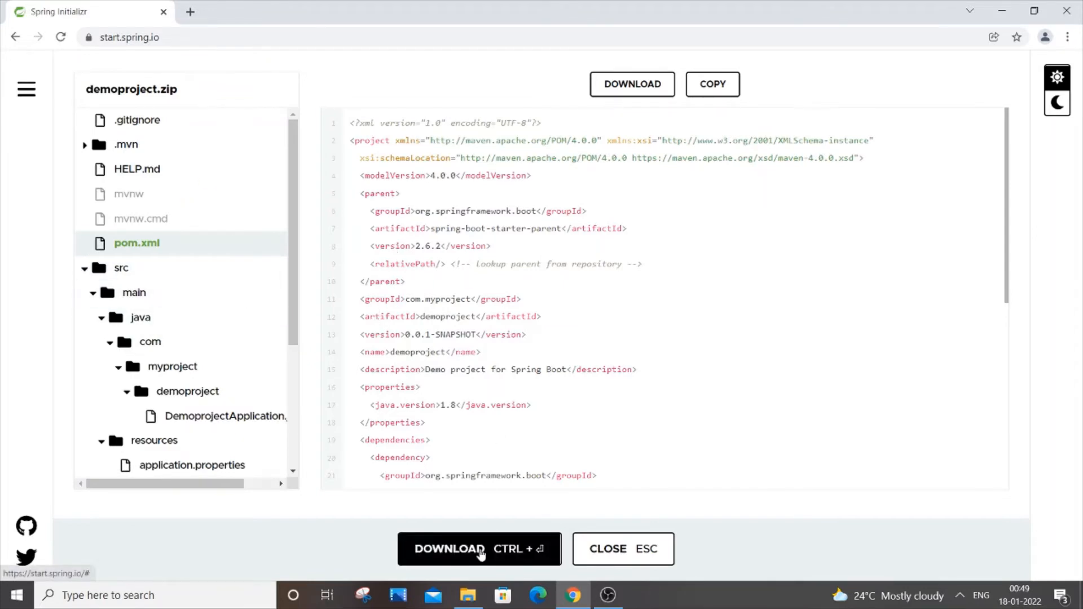
left_click(477, 549)
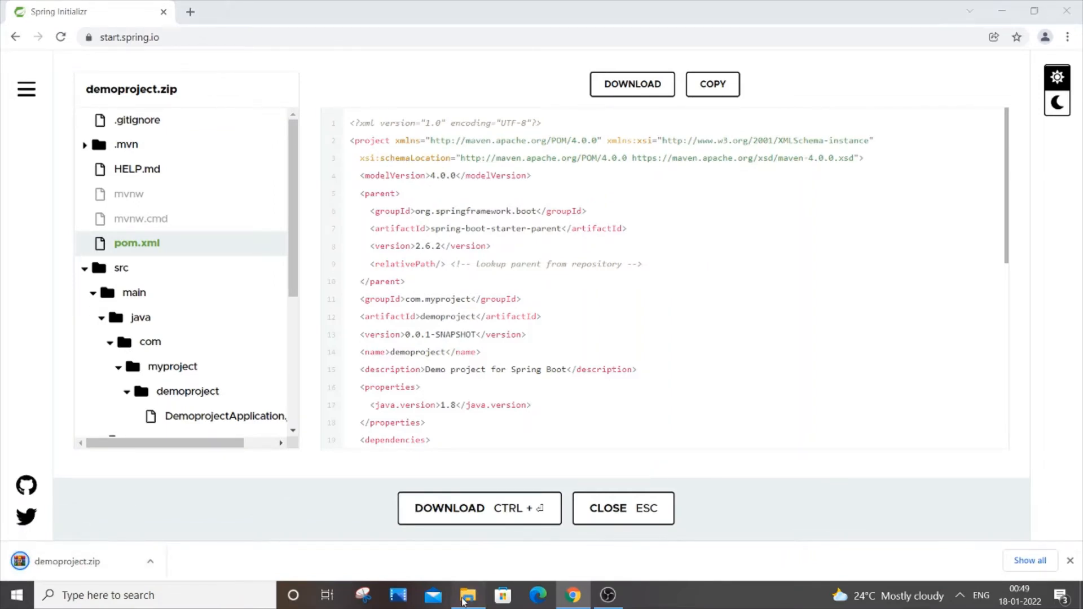
Browse to Downloads and open the extracted demoproject folder
right_click(195, 172)
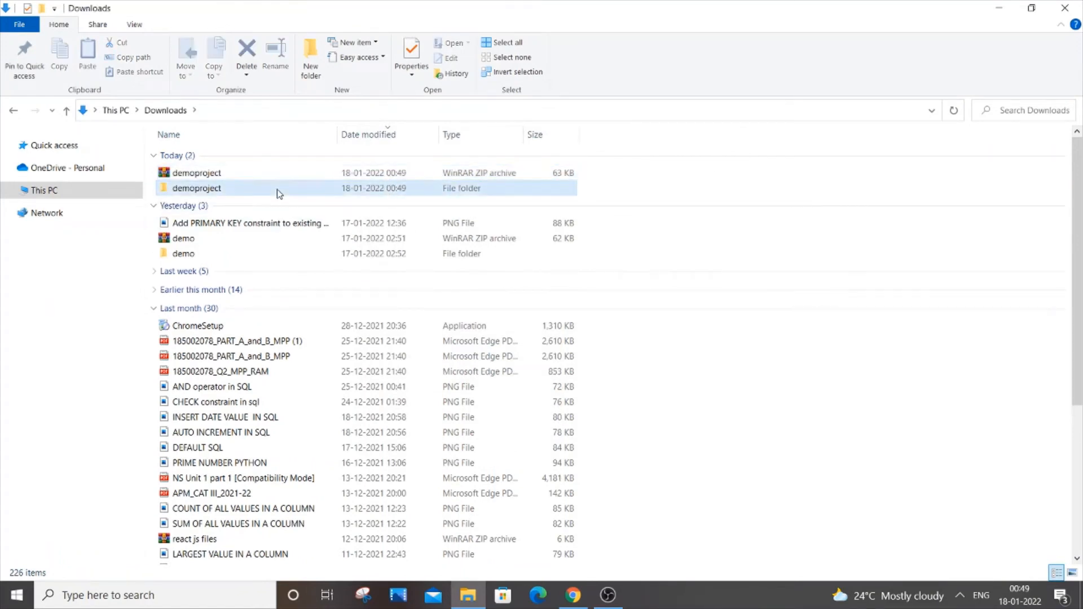
double_click(196, 188)
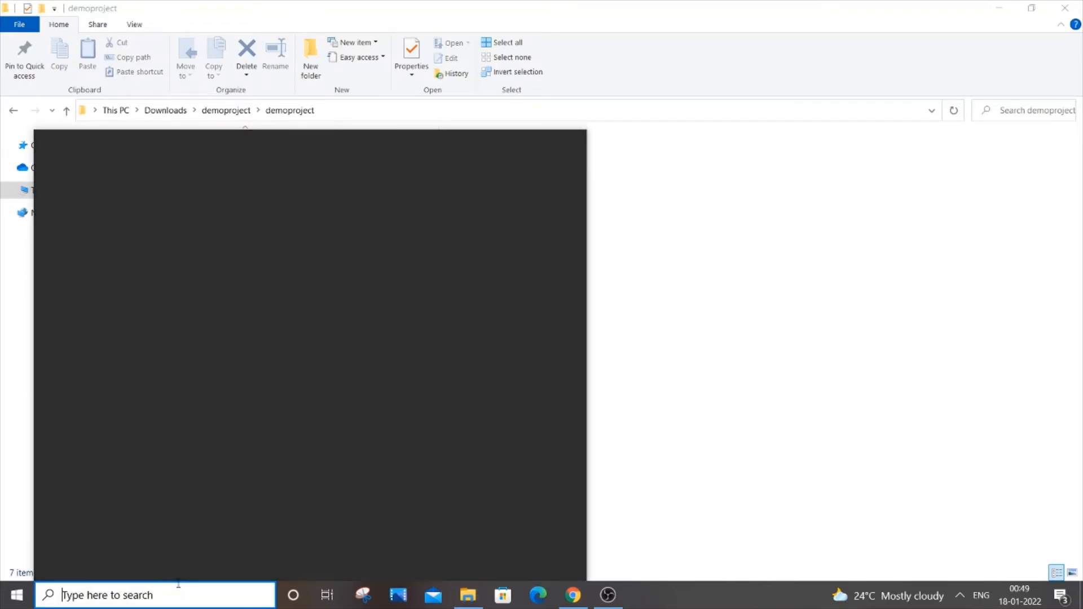
Launch IntelliJ IDEA Community Edition 2021.3.1 from Windows Start search with 'intell'
type("intell")
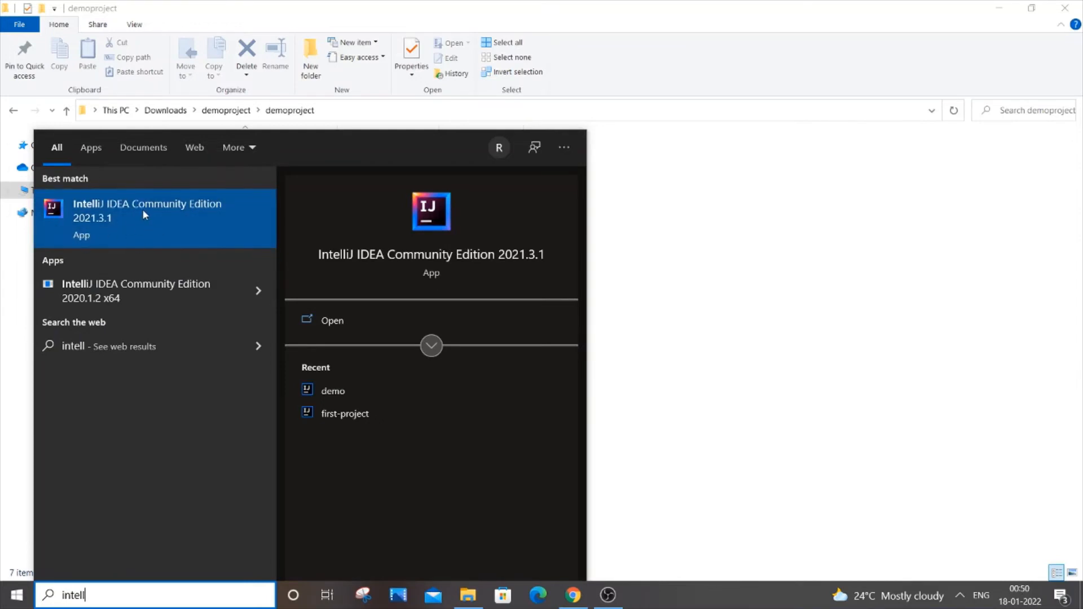
left_click(148, 218)
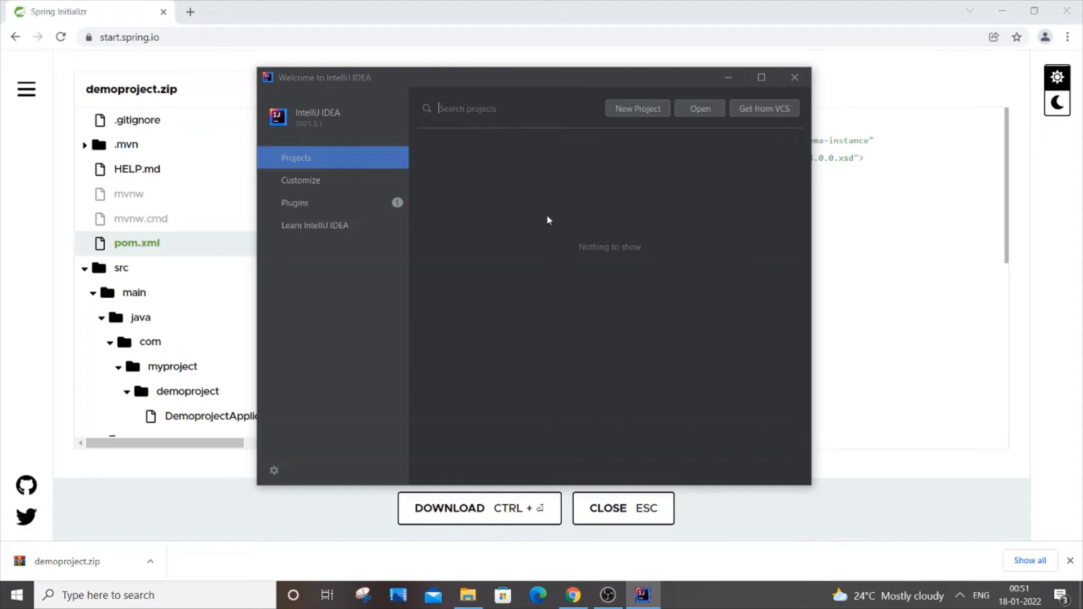
mouse_move(701, 117)
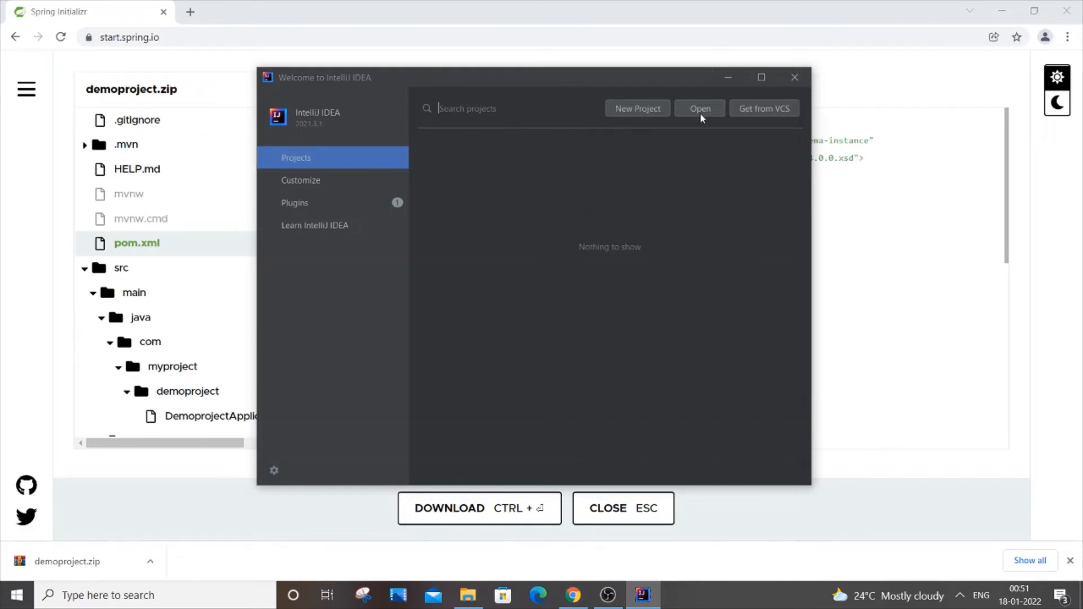
Choose Downloads > demoproject as the project to open, bringing up the trust prompt
left_click(699, 108)
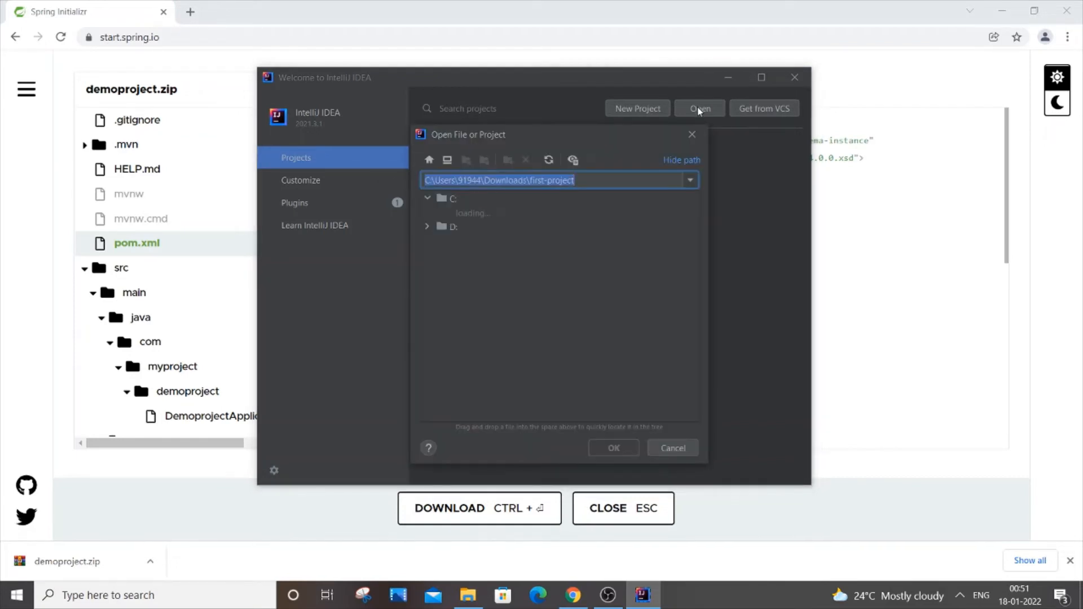
left_click(427, 198)
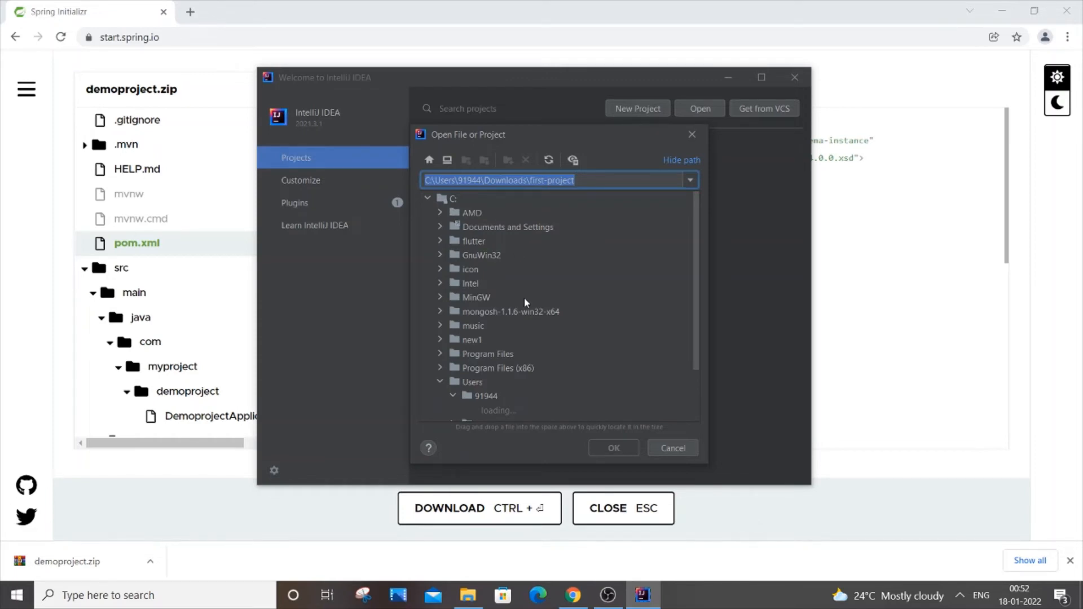
left_click(526, 255)
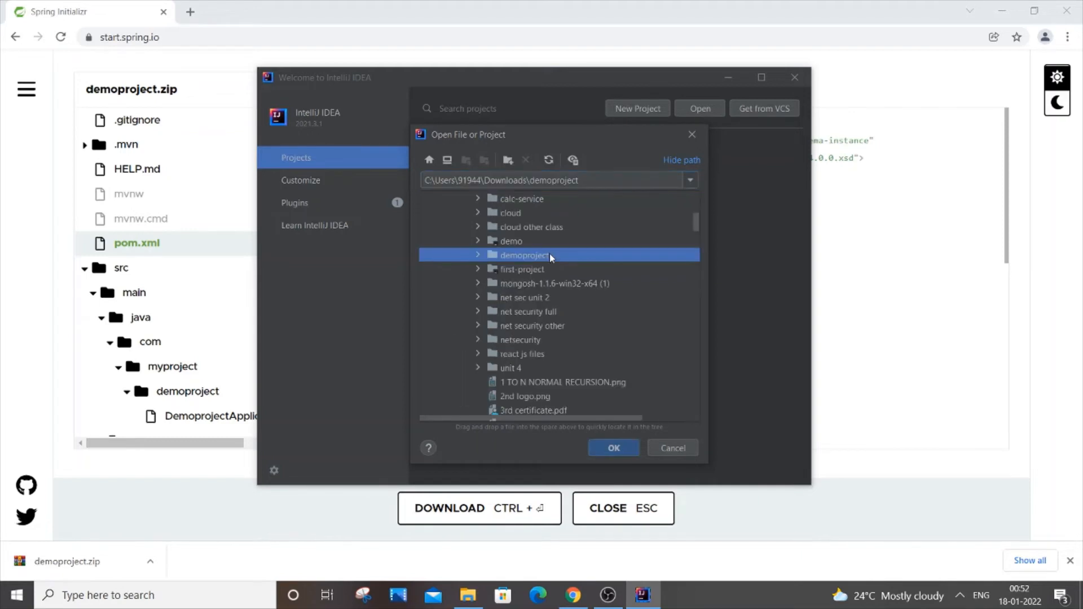
mouse_move(490, 270)
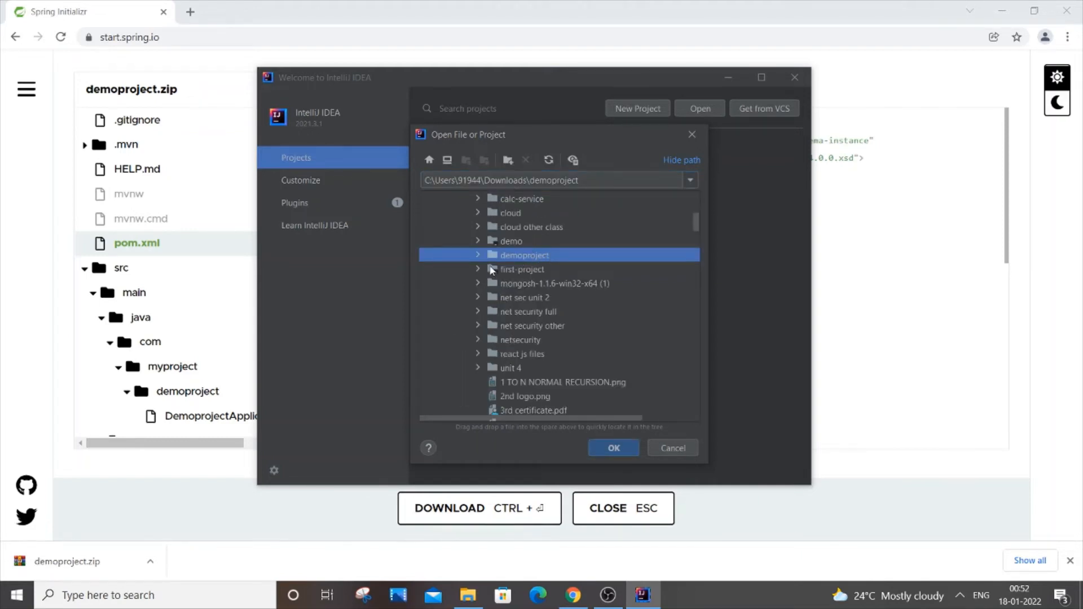
left_click(477, 255)
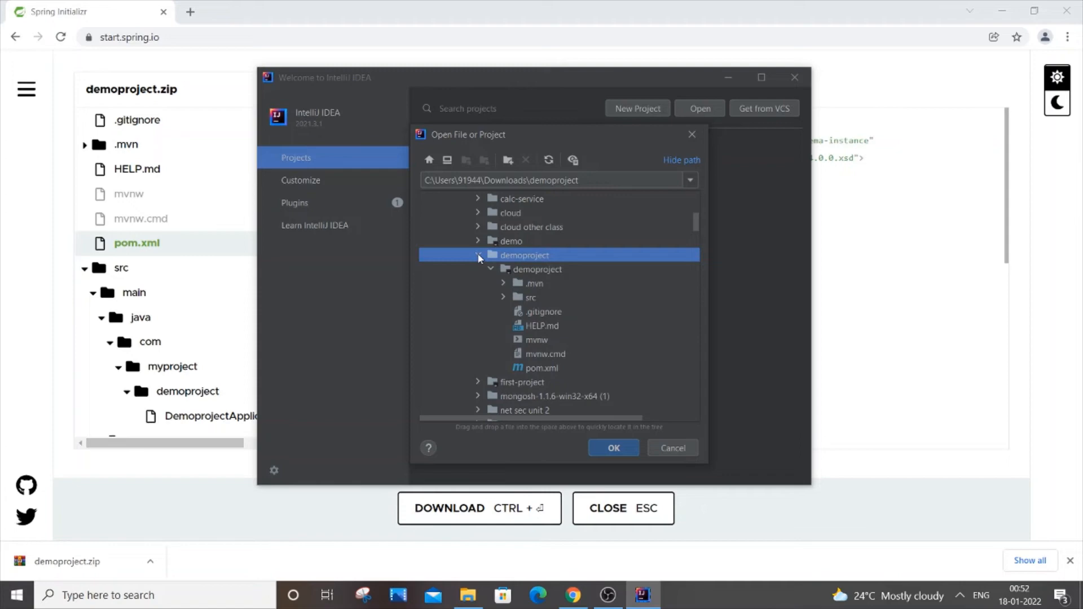
mouse_move(623, 448)
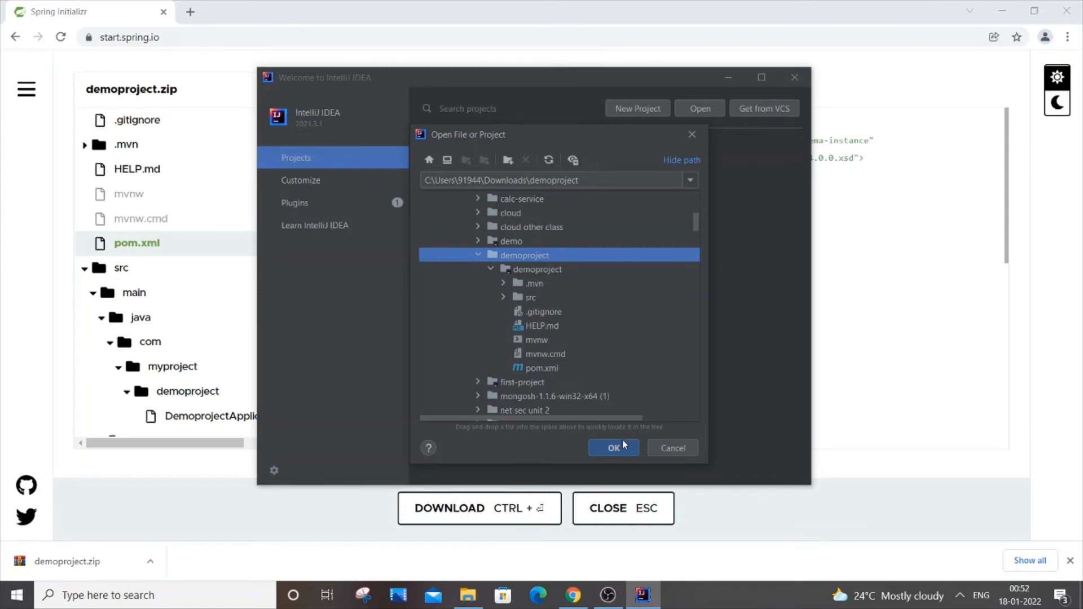
left_click(614, 447)
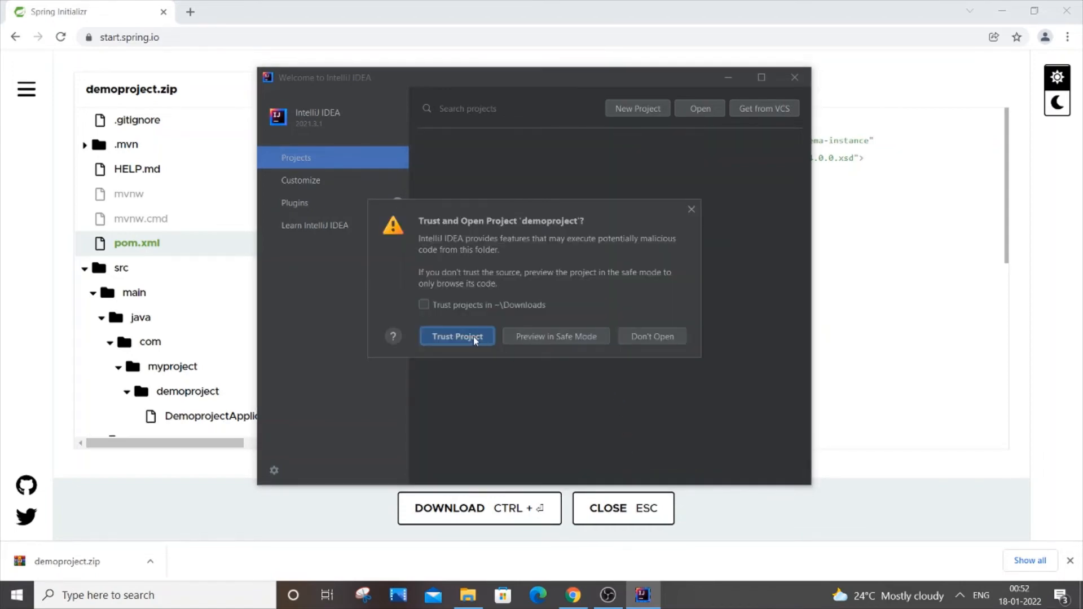
Trust demoproject and open DemoprojectApplication.java from src > main > java in the editor
left_click(456, 336)
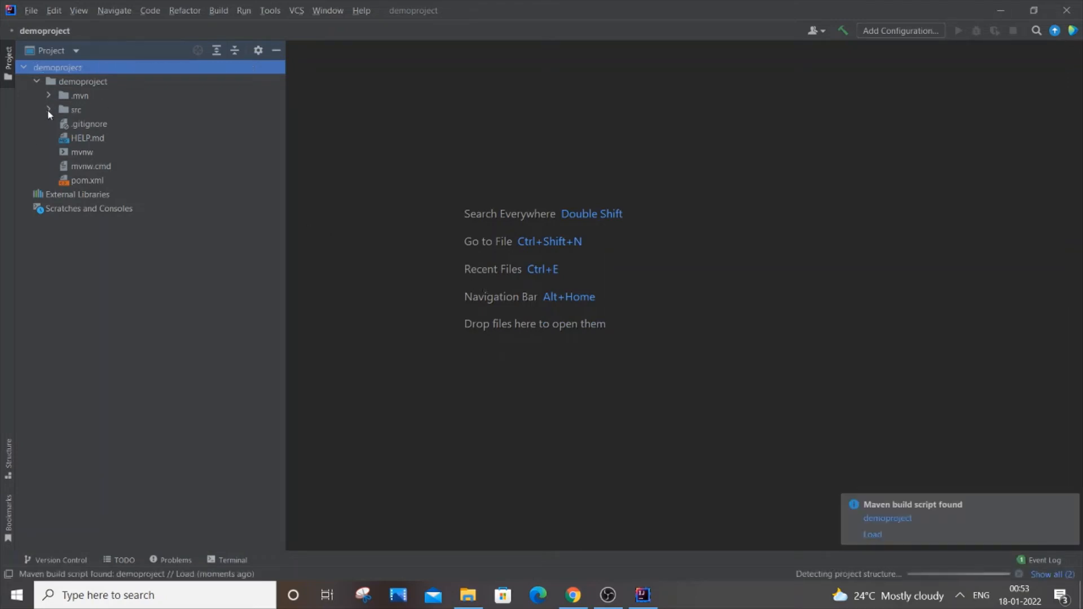
left_click(49, 110)
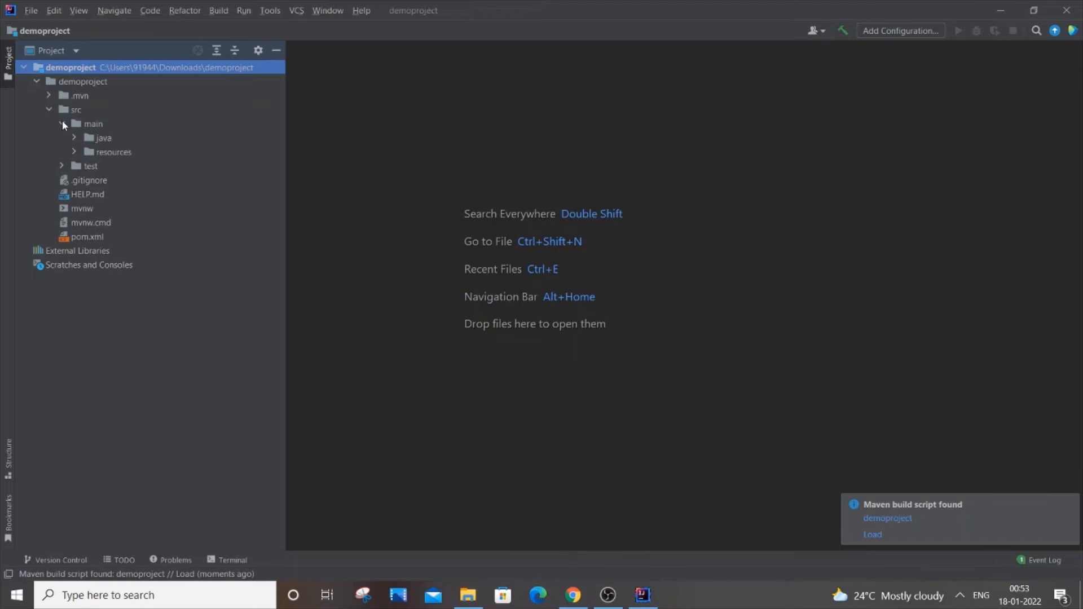
left_click(74, 138)
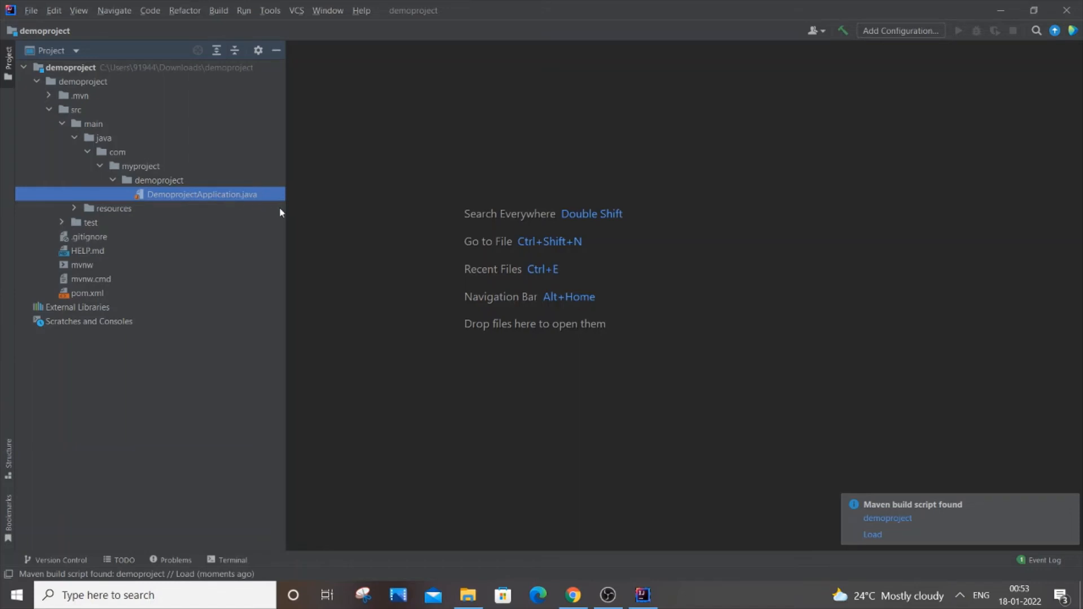
double_click(202, 194)
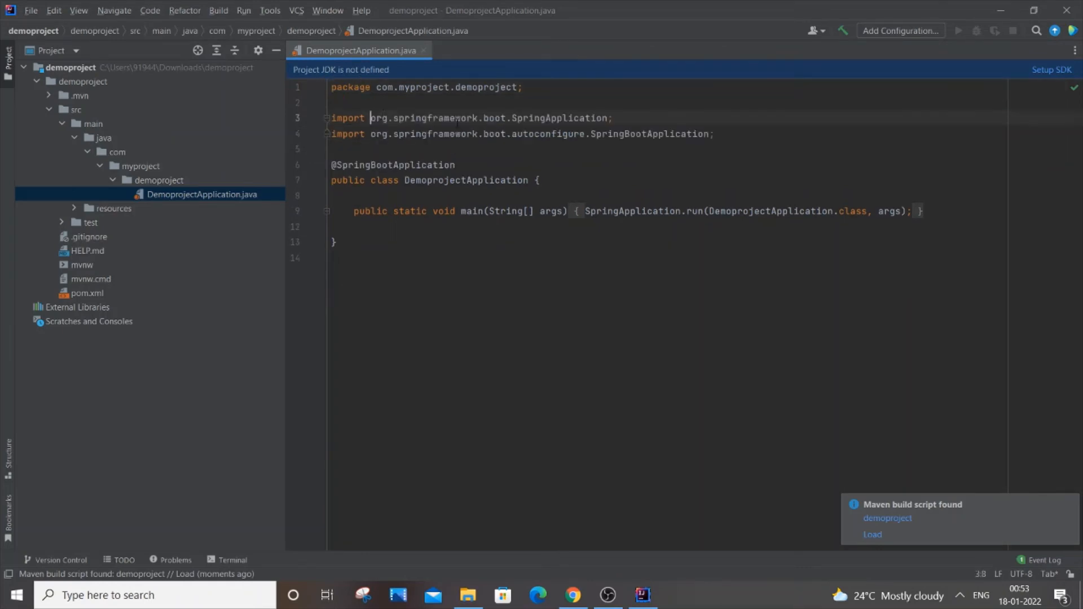
Start SDK setup from the 'Project JDK is not defined' banner to choose Oracle OpenJDK 1.8.0_291
left_click(717, 135)
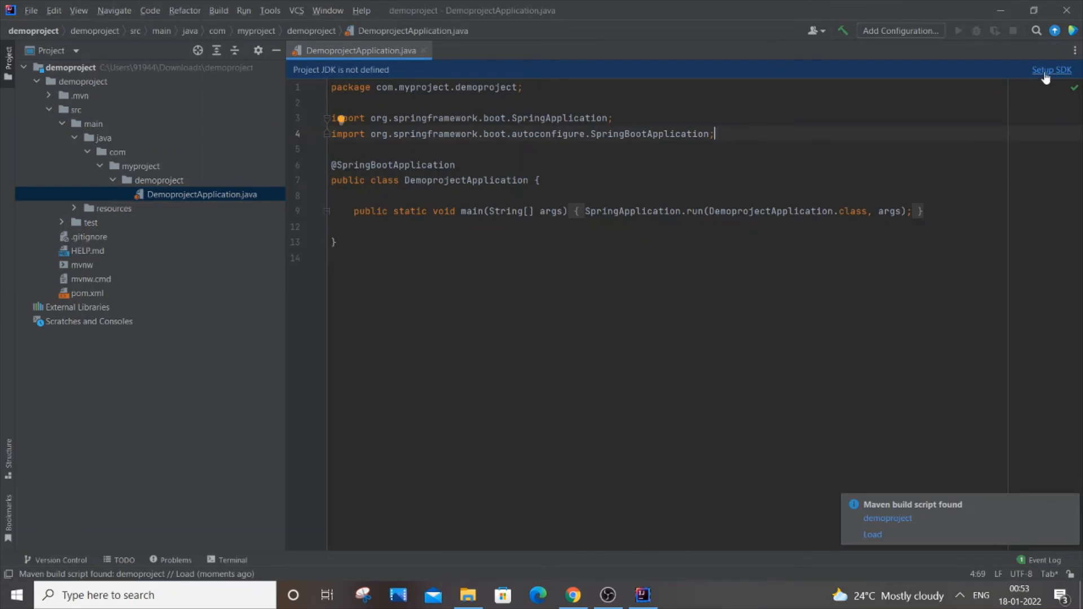
left_click(1051, 70)
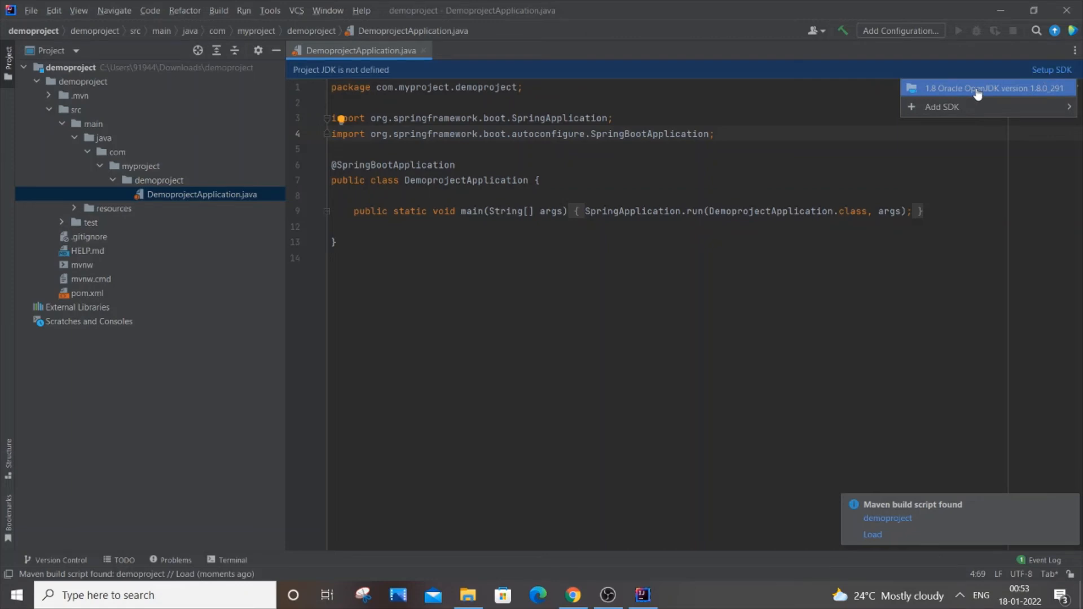
mouse_move(991, 93)
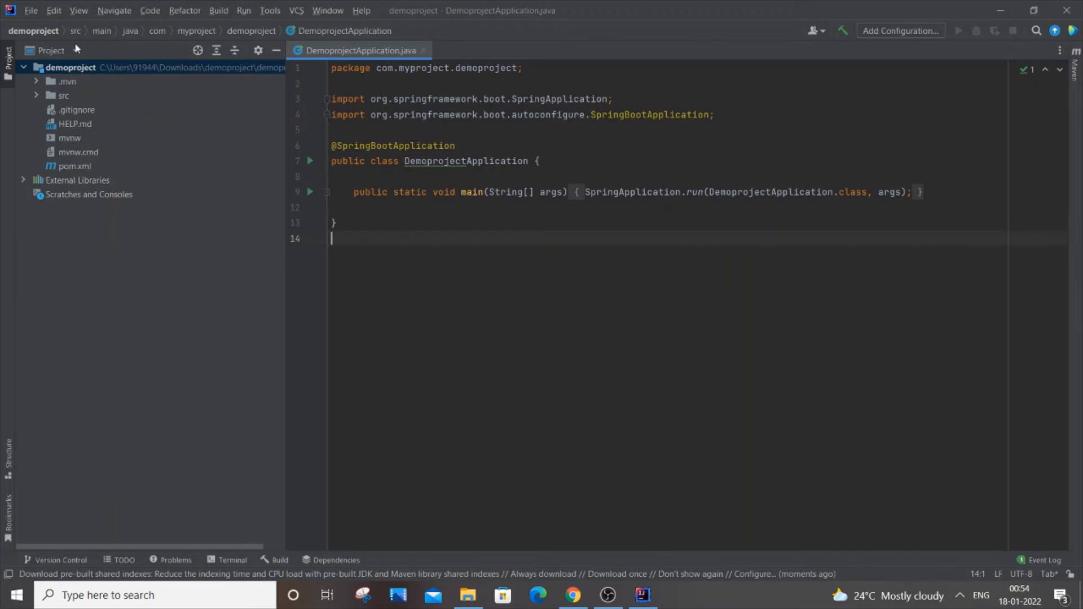
left_click(30, 10)
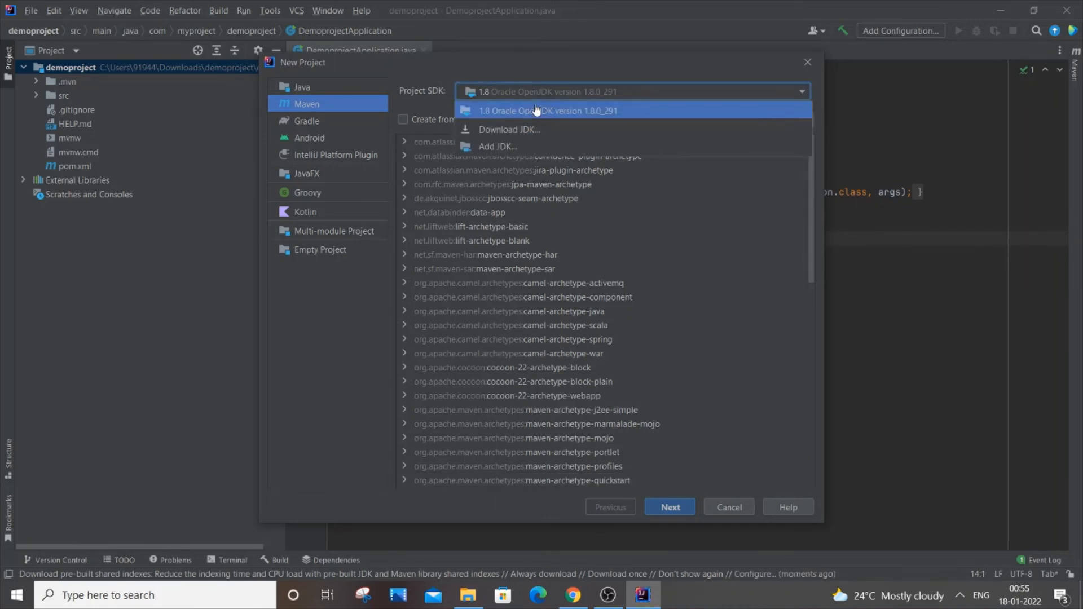
mouse_move(509, 129)
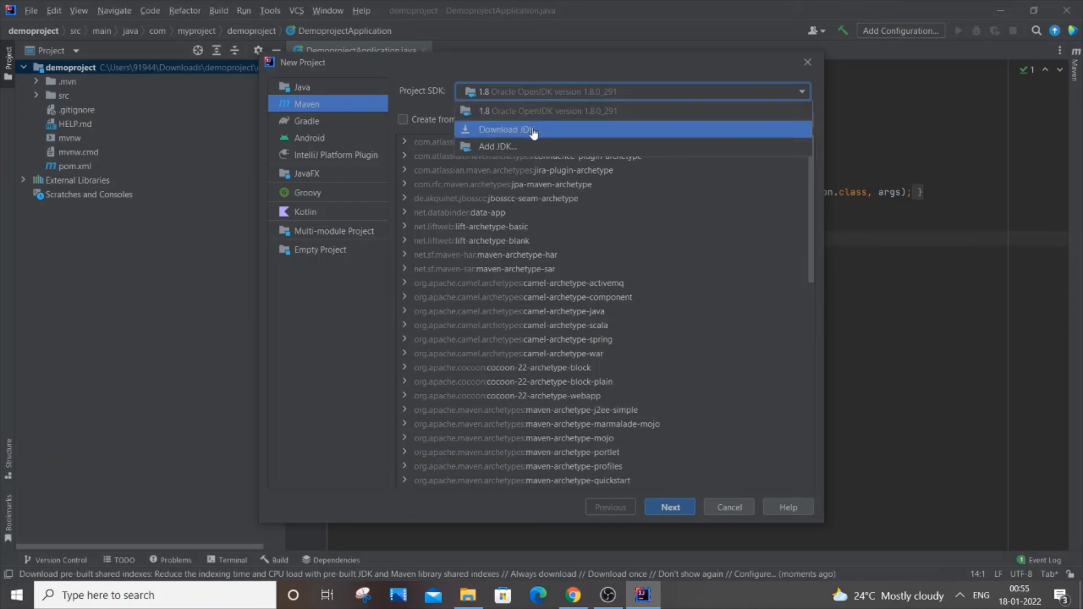
left_click(508, 129)
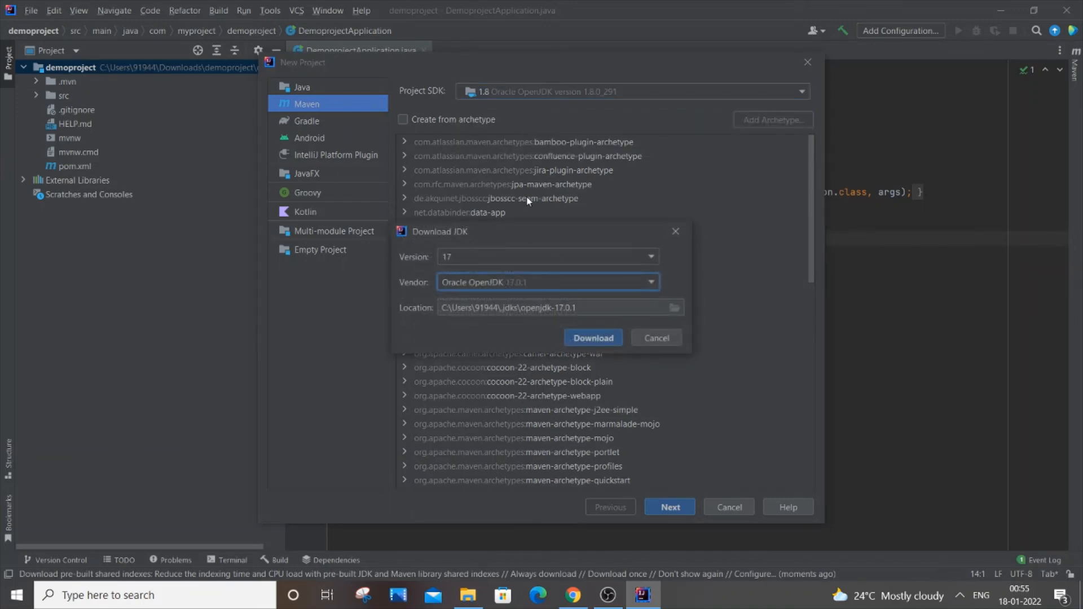
left_click(648, 282)
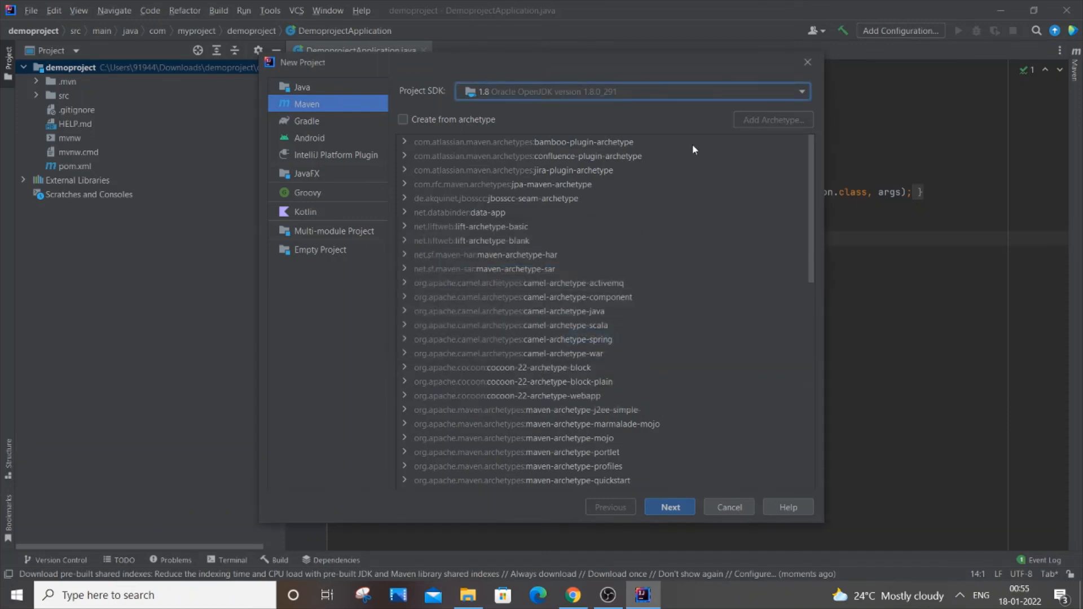
left_click(729, 507)
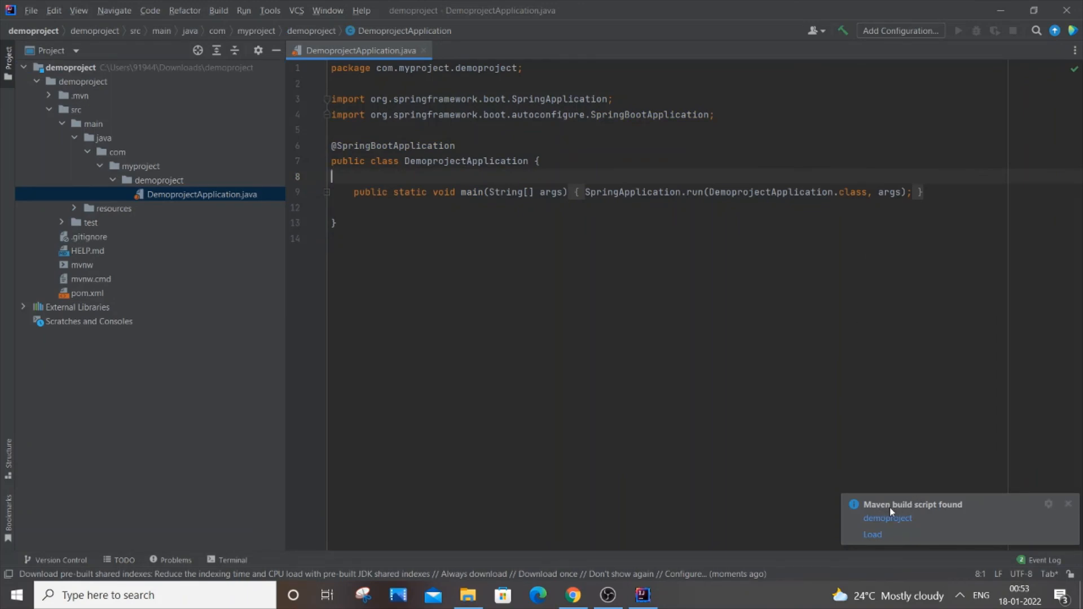
Bring up the editor context menu on DemoprojectApplication.java offering Run and Debug for main
left_click(1071, 503)
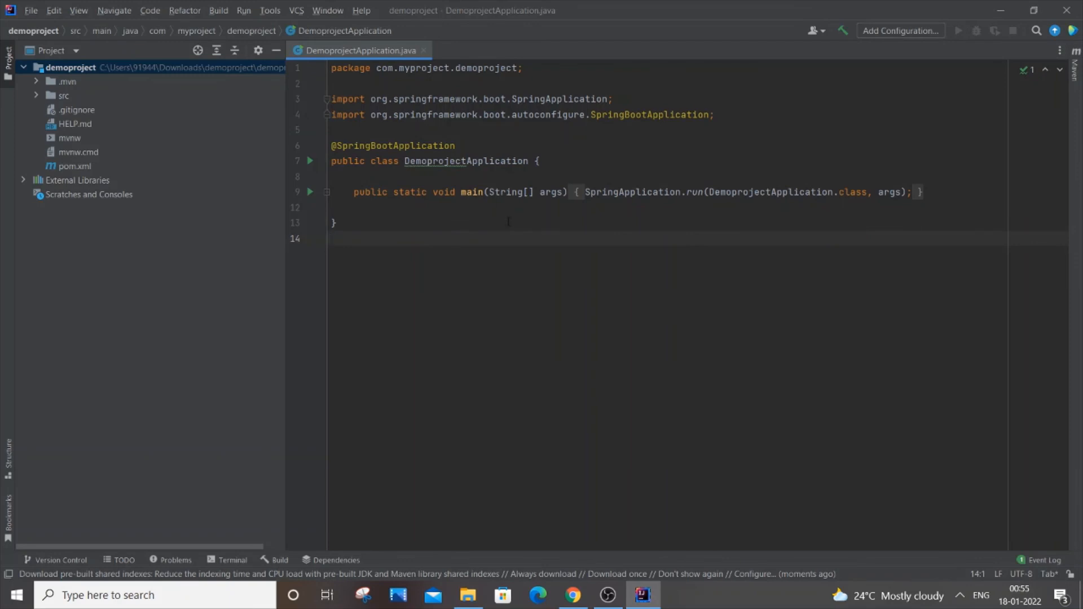
right_click(335, 222)
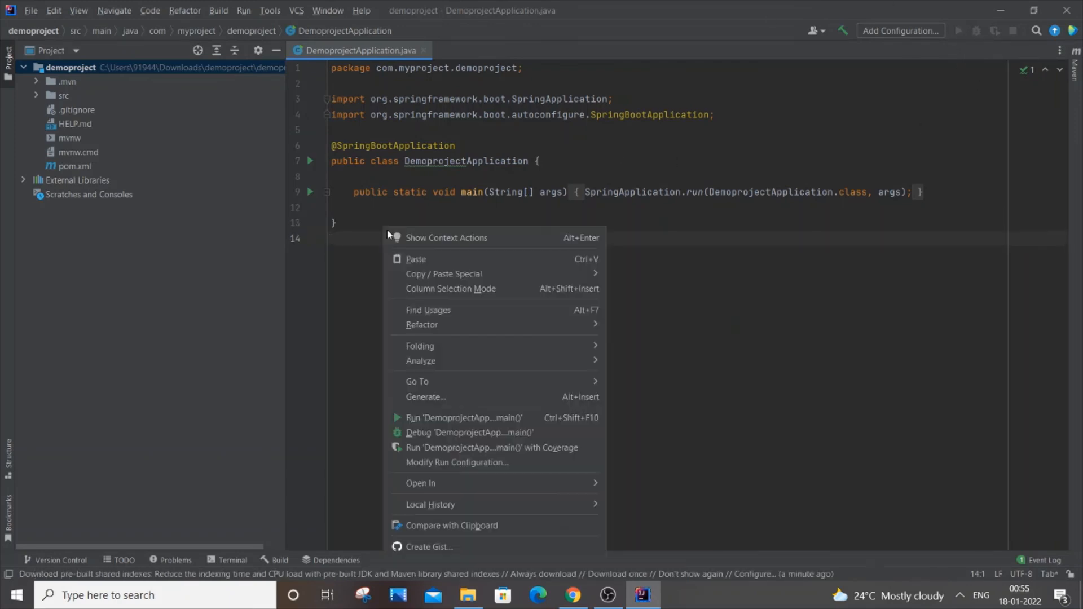
mouse_move(463, 418)
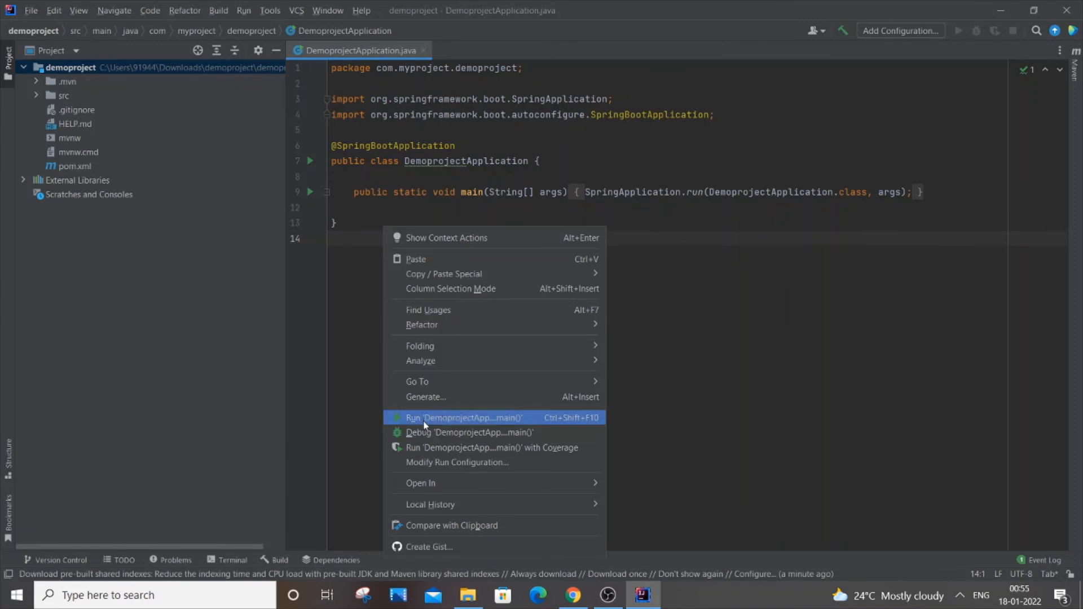